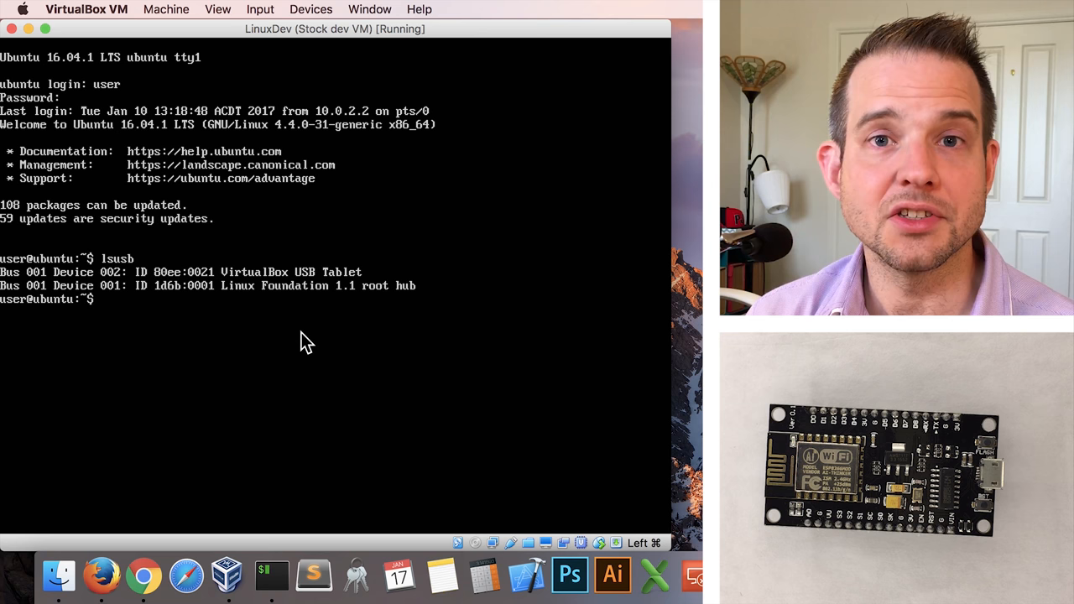
- Follow /var/log/kern.log with tail -f and bring up the host USB device list from the status bar
{"action": "type", "text": "tail -f /var/lo"}
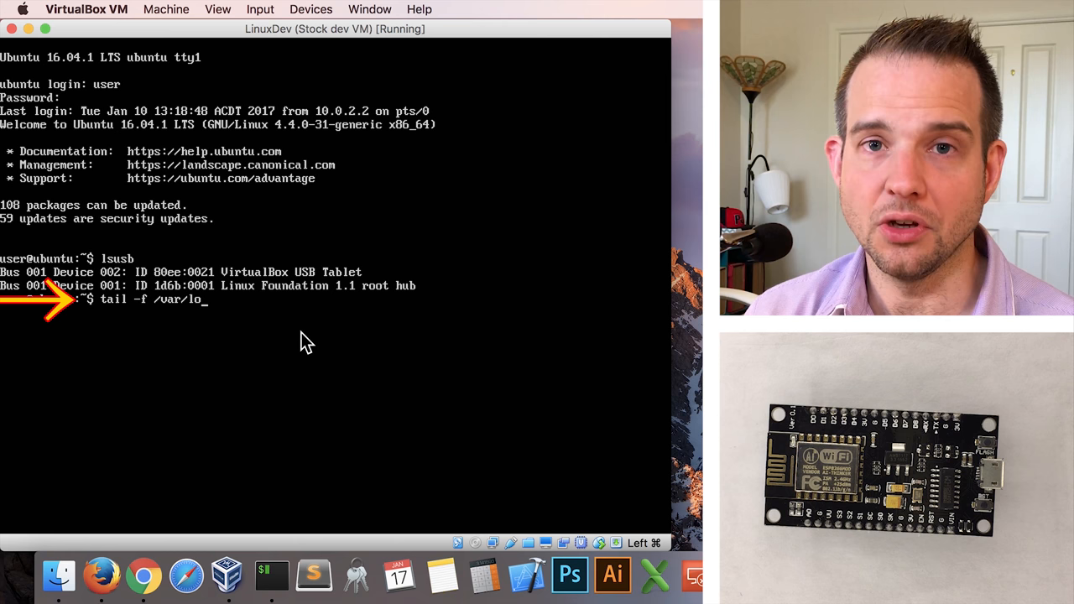
{"action": "type", "text": "g/kern.log"}
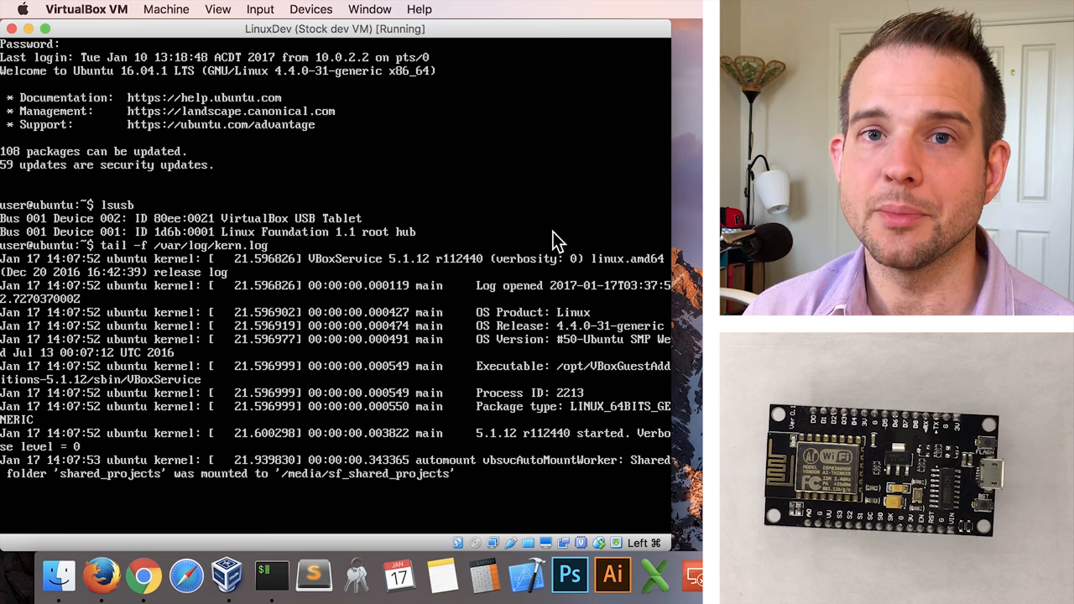
{"action": "left_click", "coordinate": [493, 544]}
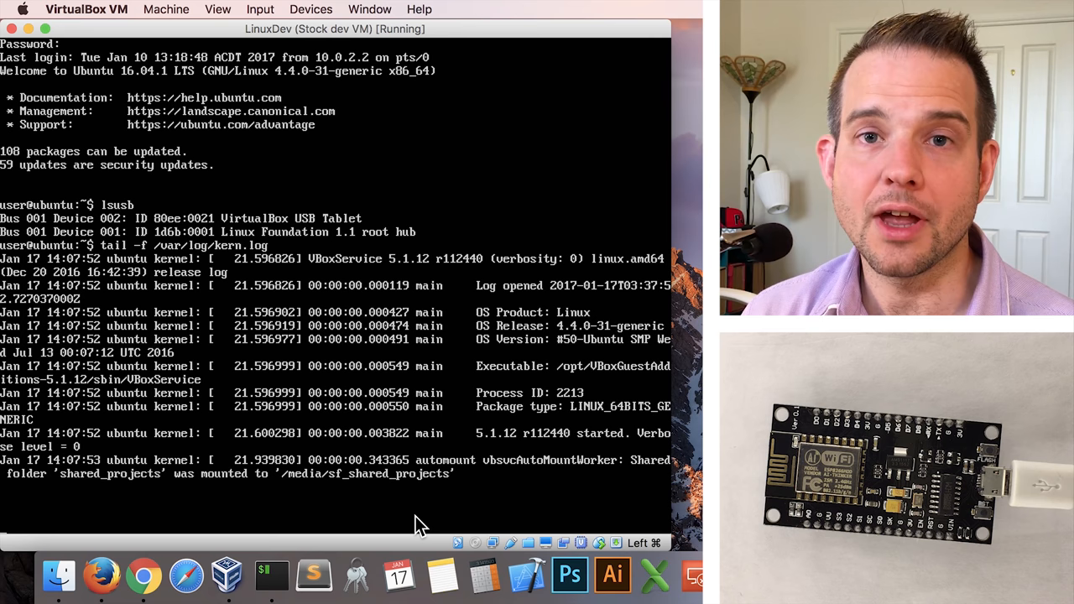
{"action": "mouse_move", "coordinate": [507, 551]}
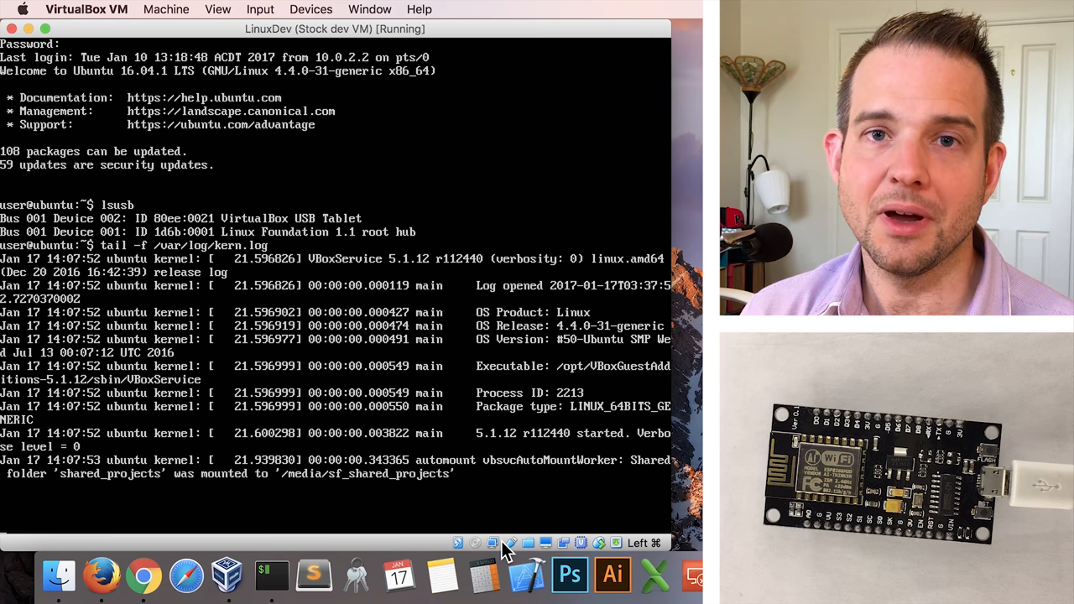
{"action": "left_click", "coordinate": [493, 544]}
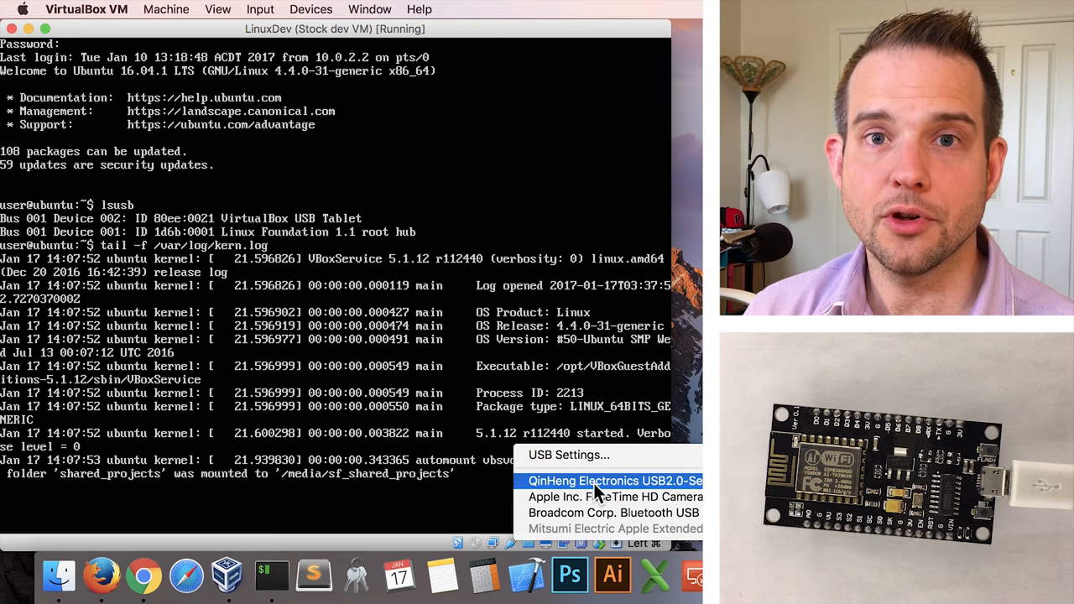
- Attach the QinHeng USB2.0-Serial adapter to the VM so it logs as ttyUSB0
{"action": "left_click", "coordinate": [614, 480]}
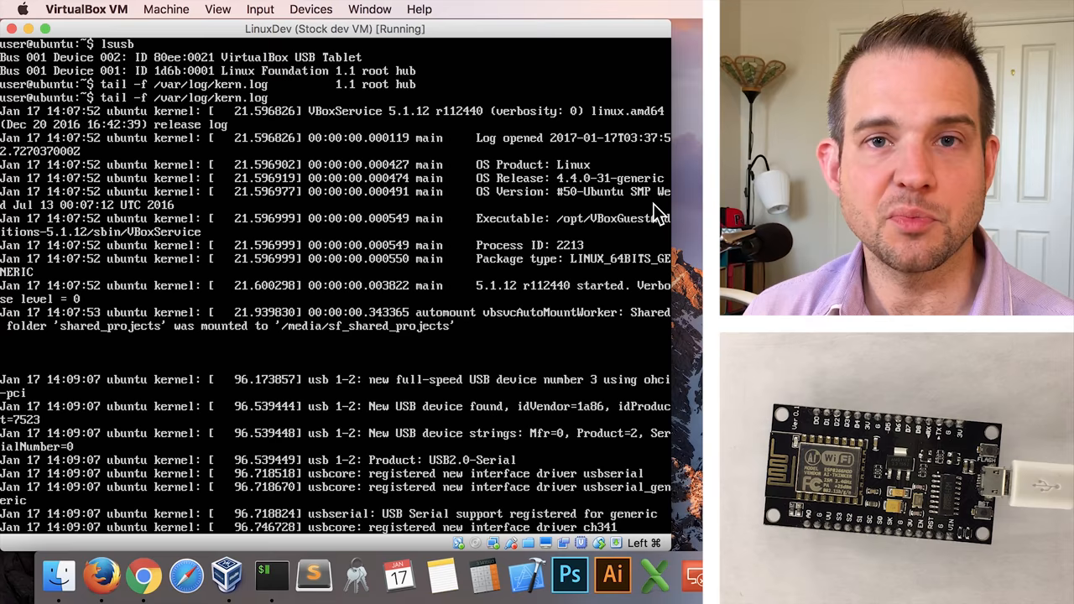
{"action": "scroll", "scroll_direction": "down", "scroll_amount": 3}
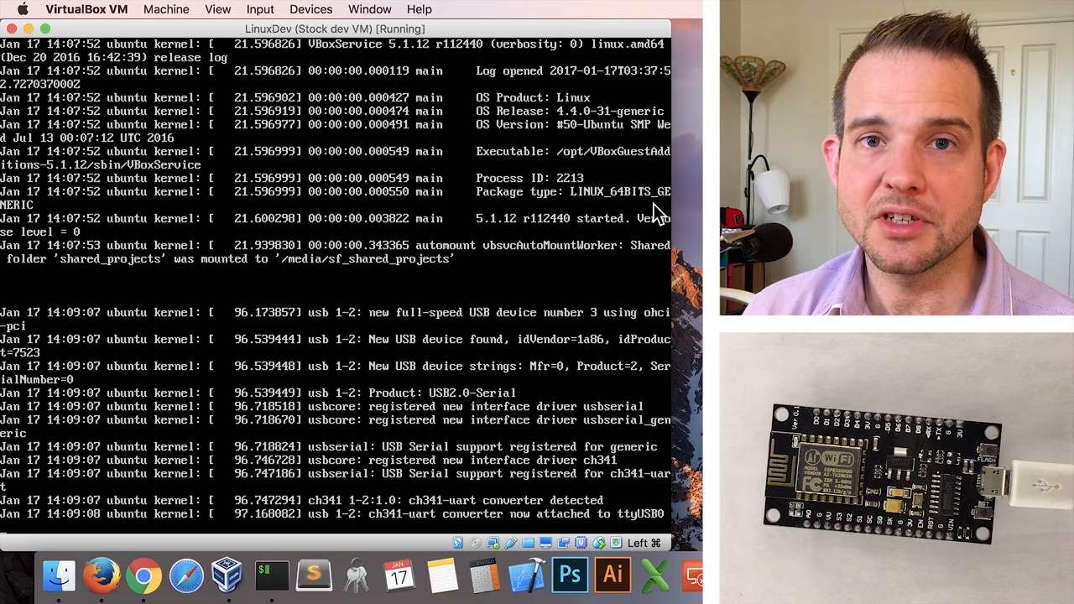
{"action": "left_click", "coordinate": [494, 544]}
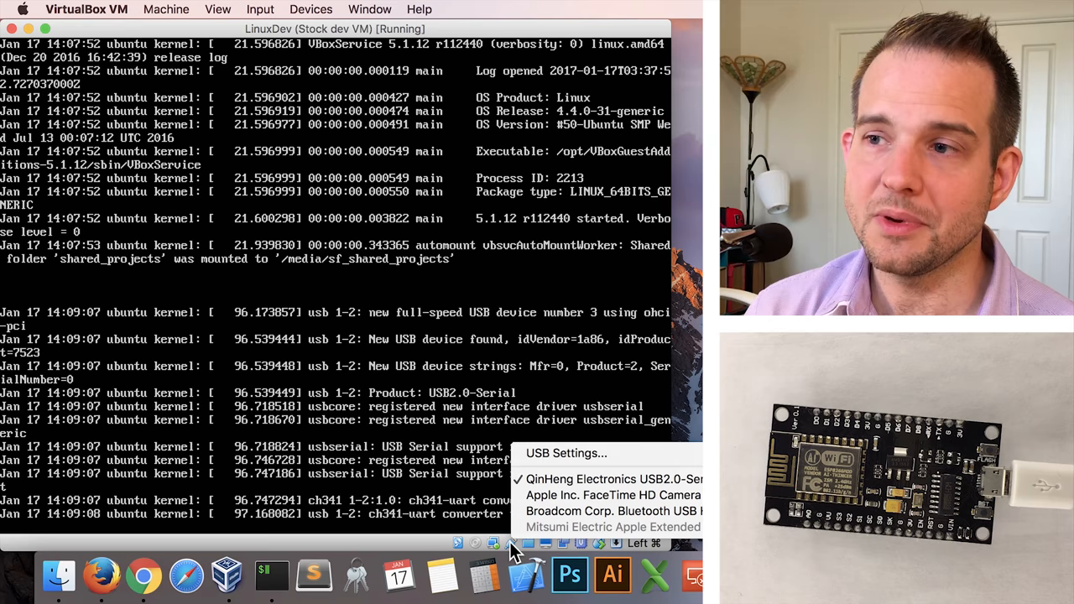
- Add a permanent USB filter for the QinHeng adapter in the VM's USB settings
{"action": "left_click", "coordinate": [566, 454]}
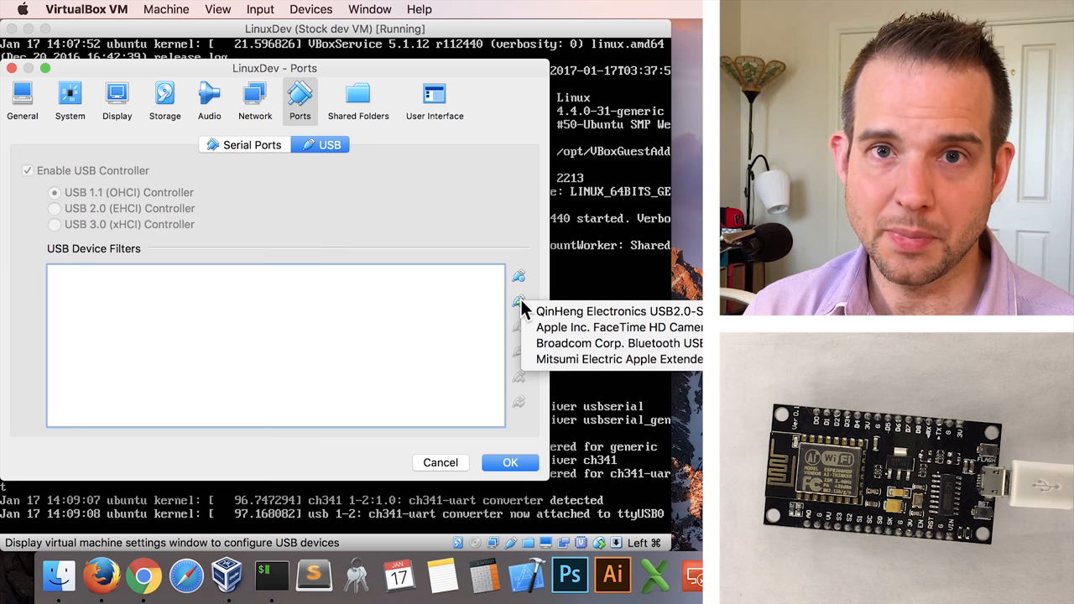
{"action": "left_click", "coordinate": [594, 310]}
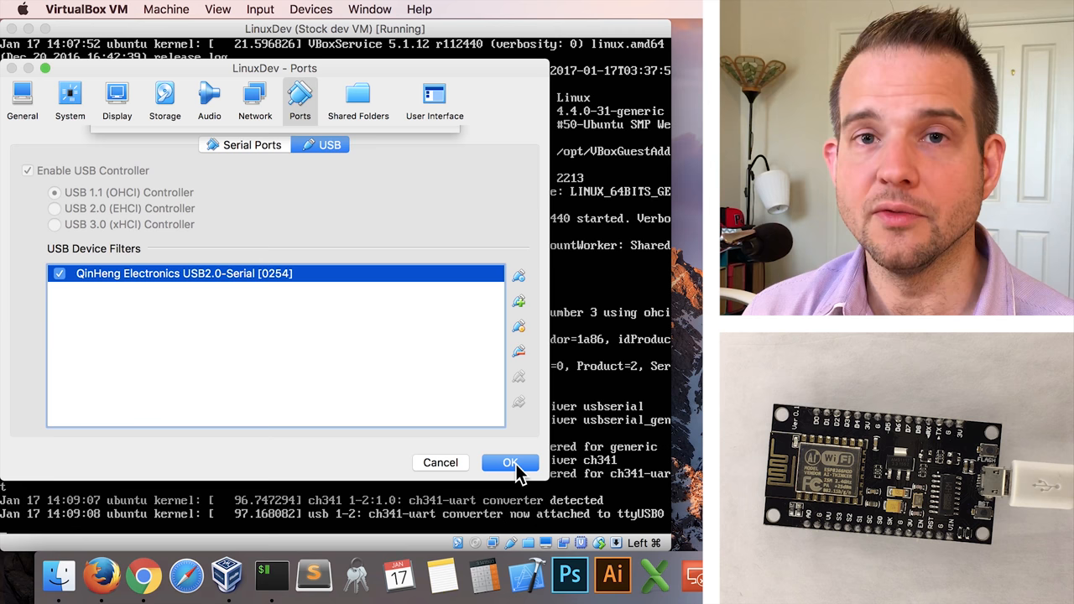
{"action": "left_click", "coordinate": [510, 464]}
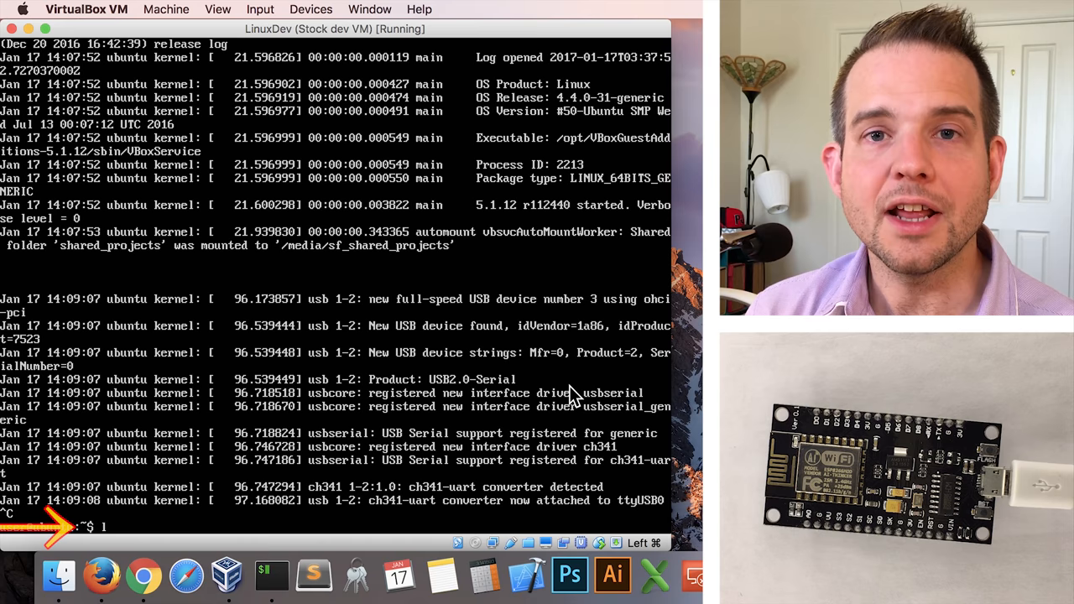
- Verify the adapter with lsusb and ls -al /dev/ttyUSB0, then add user to the dialout group
{"action": "type", "text": "lsusb"}
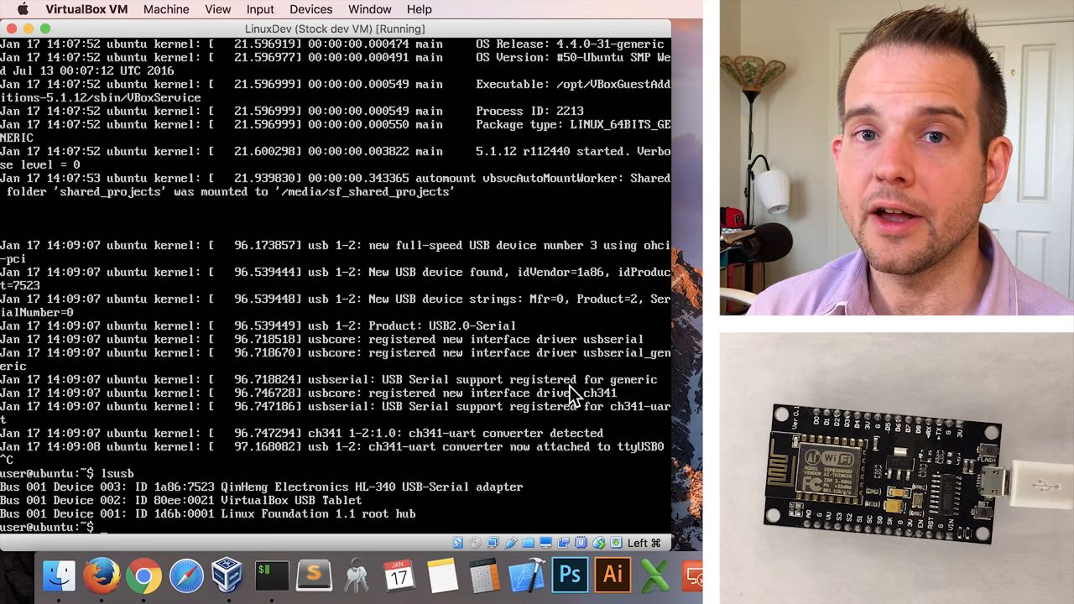
{"action": "type", "text": "ls -al /dev/ttyUSB0"}
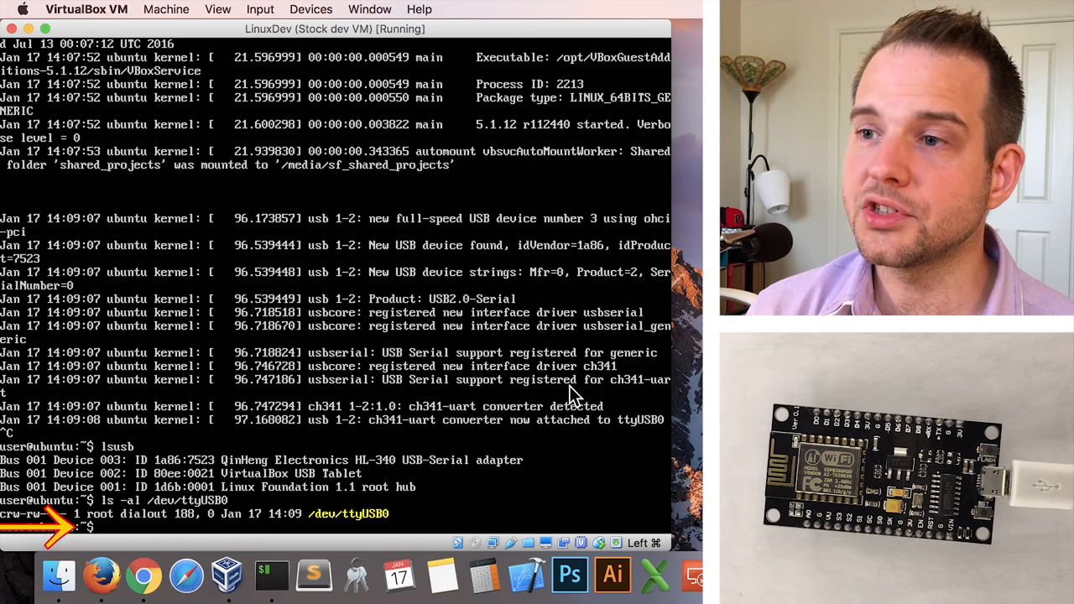
{"action": "type", "text": "sudo adduser user dialout"}
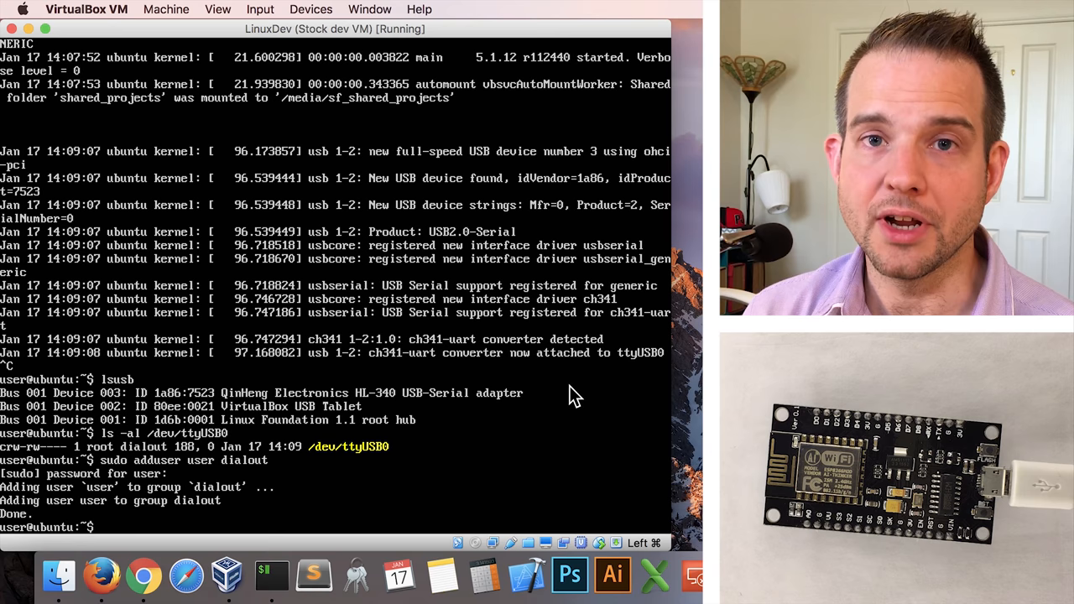
- Switch from the VM console to a fresh terminal on the Mac host
{"action": "left_click", "coordinate": [166, 10]}
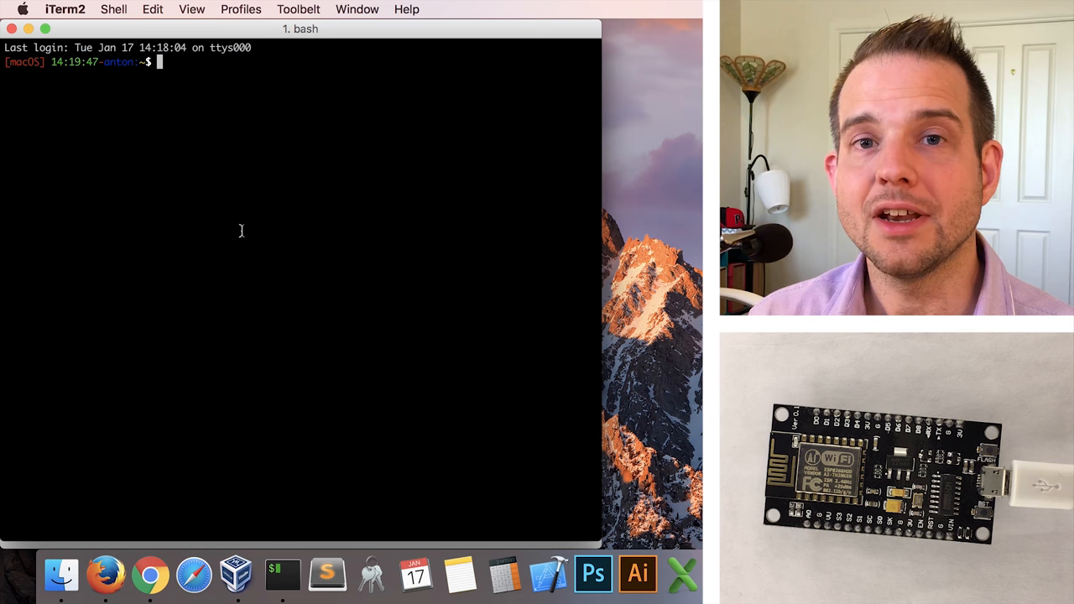
- SSH into the VM as user@localhost on port 2222, check lsusb, and install minicom with apt-get
{"action": "type", "text": "ssh user@localhost -p"}
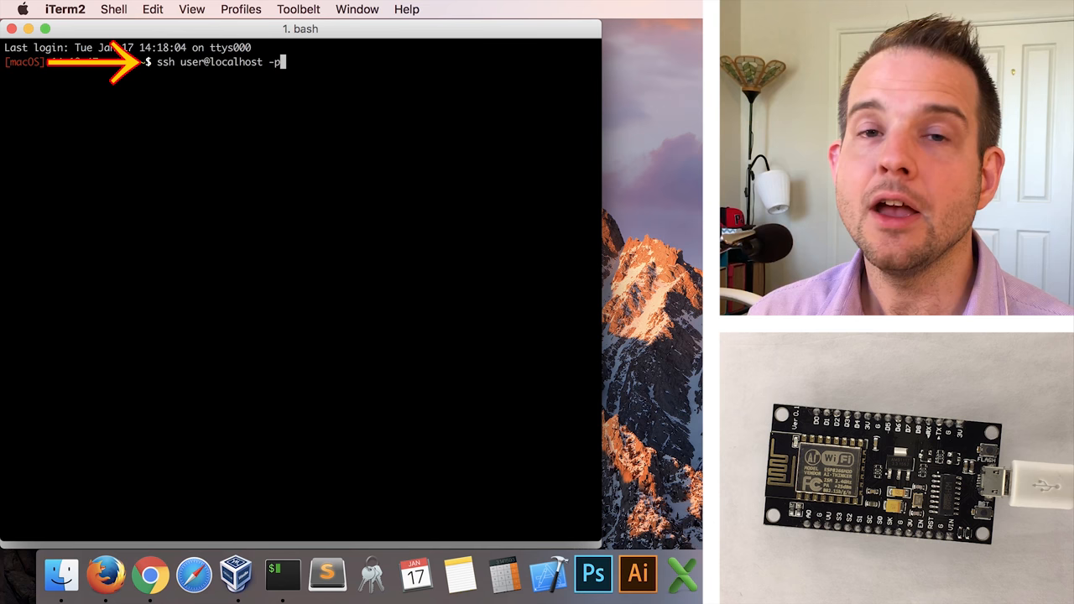
{"action": "type", "text": "2222"}
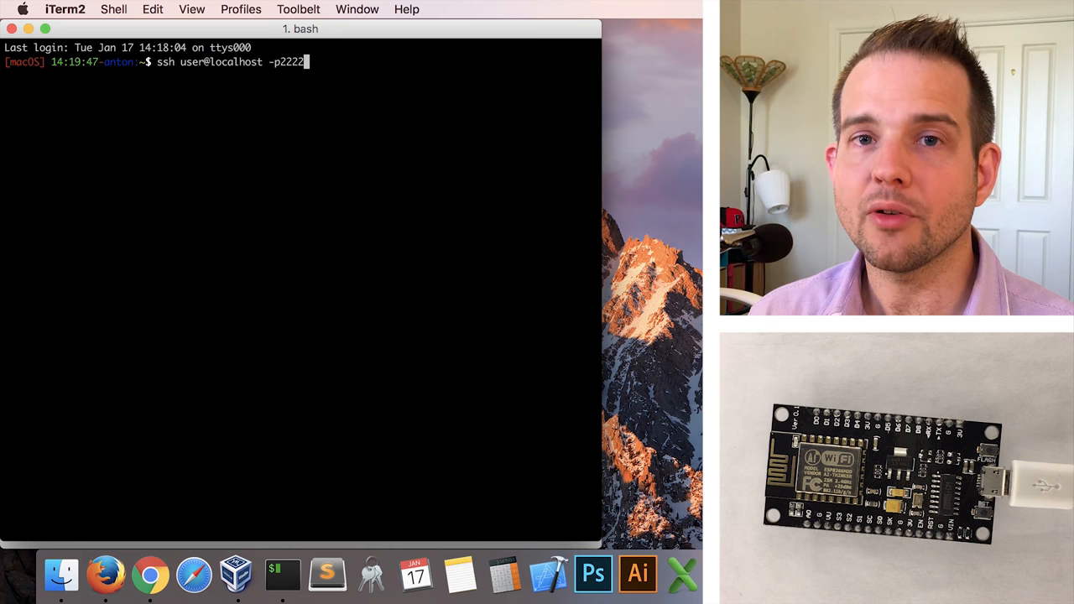
{"action": "type", "text": "lsusb"}
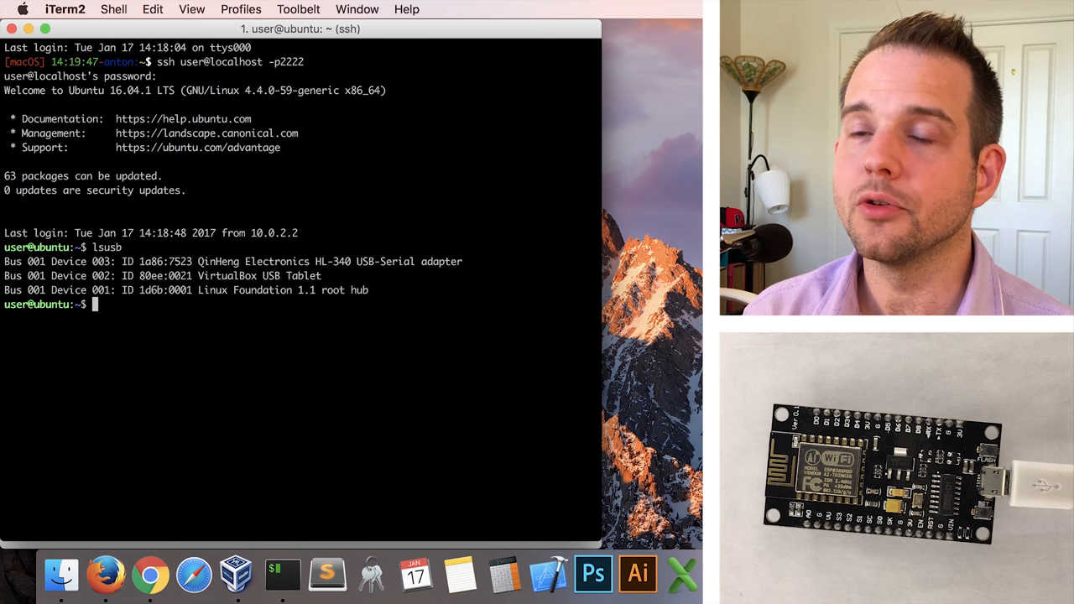
{"action": "type", "text": "sudo apt-get install mini"}
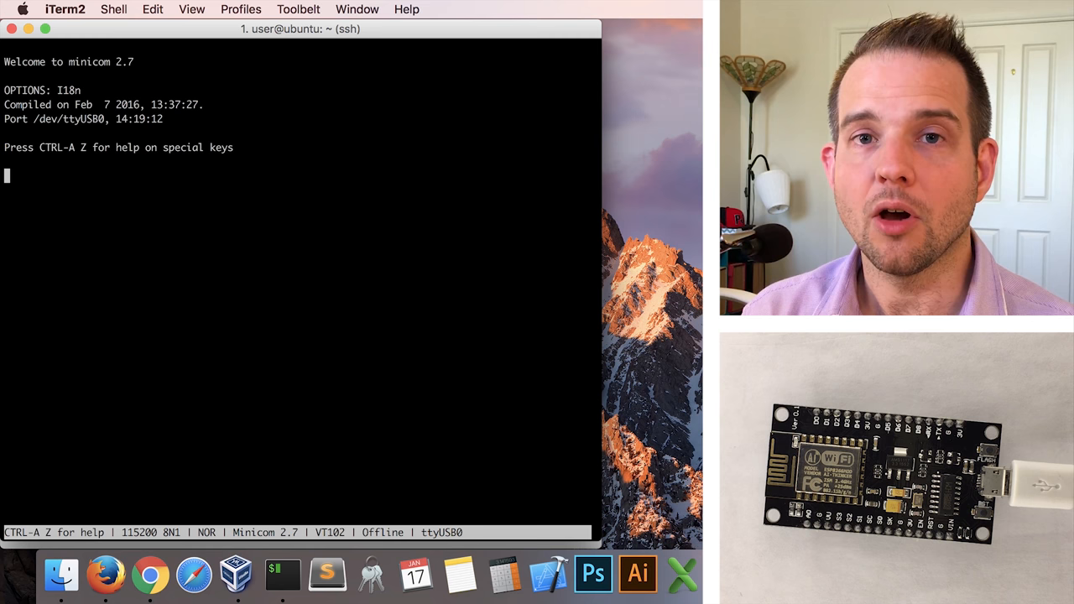
- Show minicom's command summary with Ctrl-A Z and go to the comm Parameters screen
{"action": "key", "text": "ctrl-a z"}
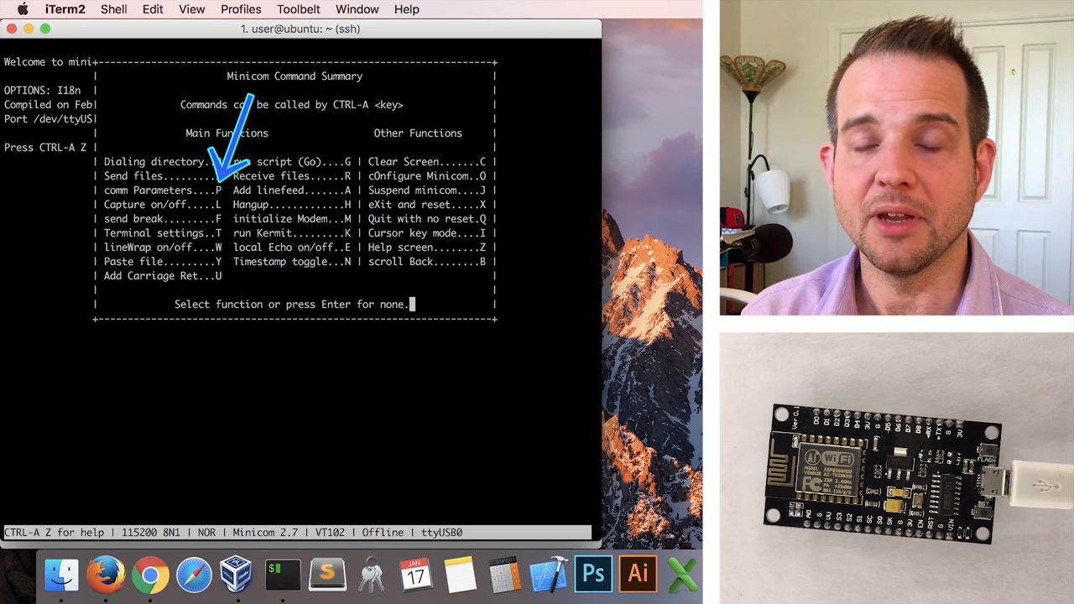
{"action": "key", "text": "p"}
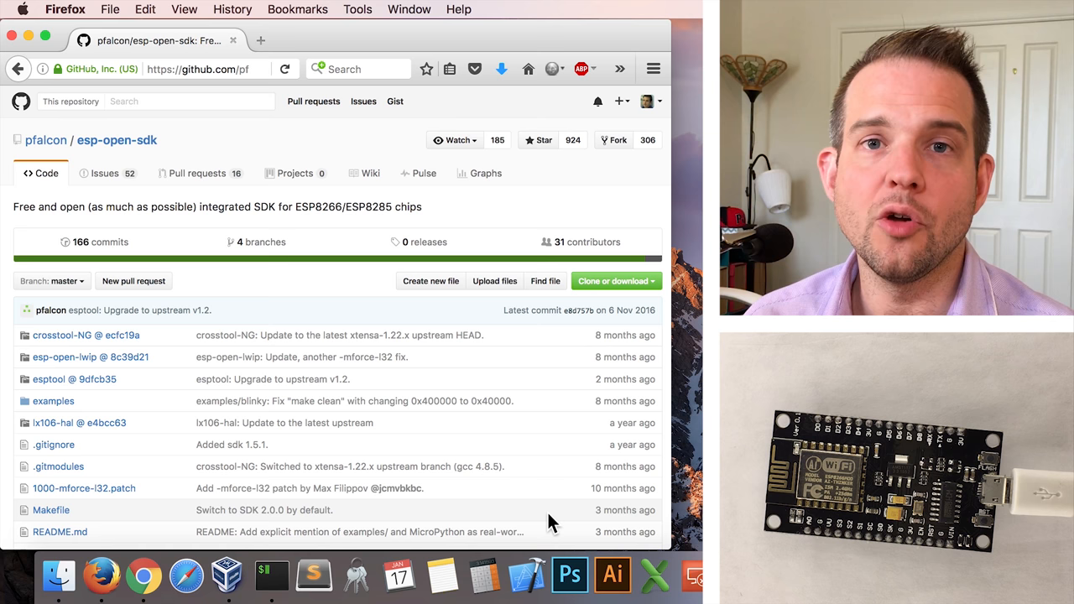
- Scroll the README to Requirements and Dependencies, copy the Ubuntu apt-get command, and return to the terminal
{"action": "scroll", "scroll_direction": "down", "scroll_amount": 3}
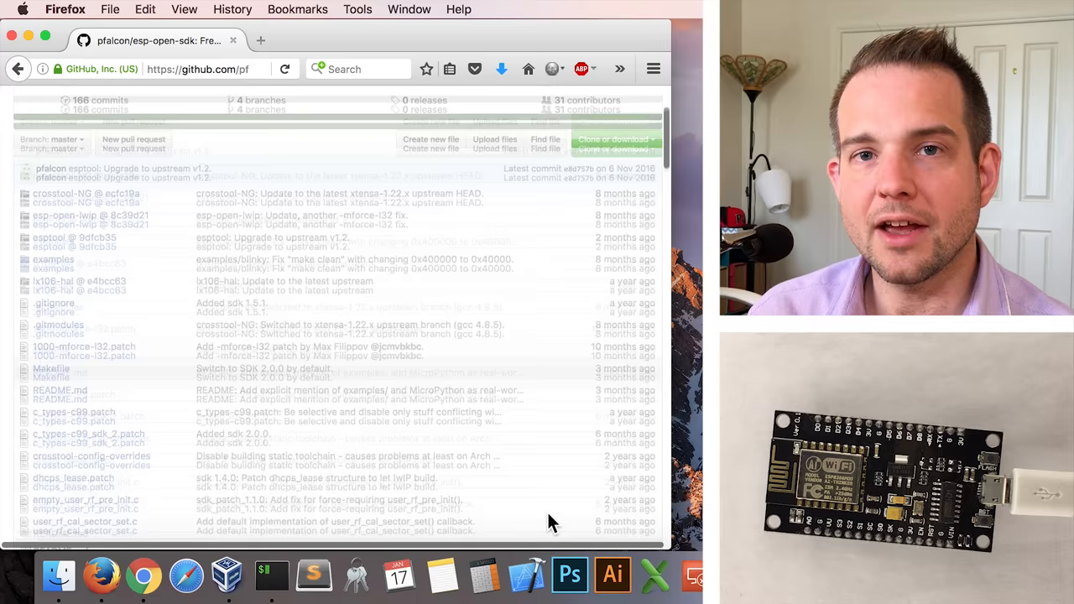
{"action": "scroll", "scroll_direction": "down", "scroll_amount": 3}
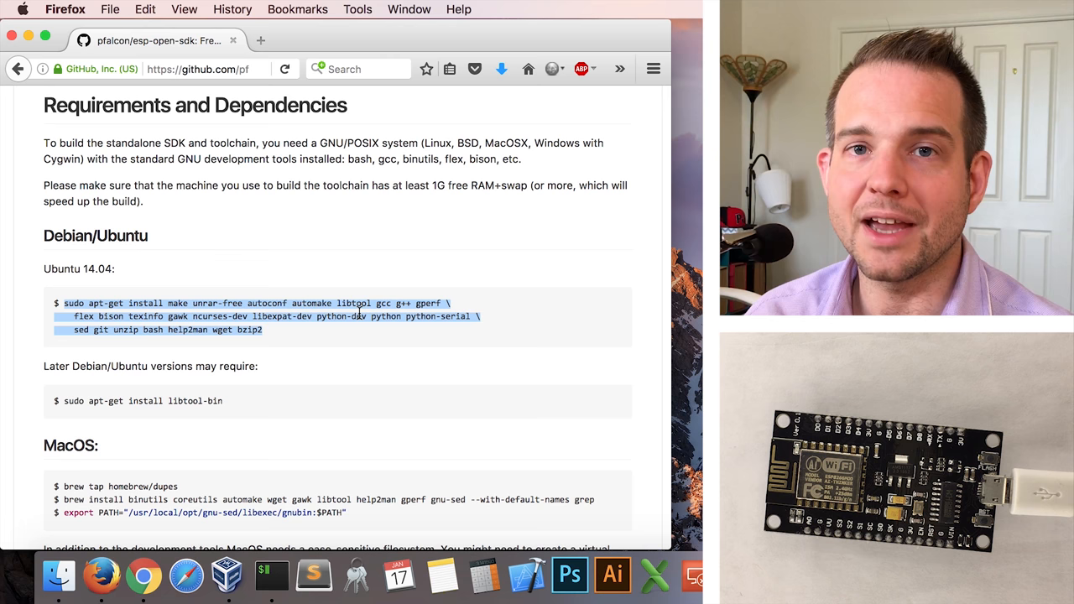
{"action": "left_click", "coordinate": [270, 576]}
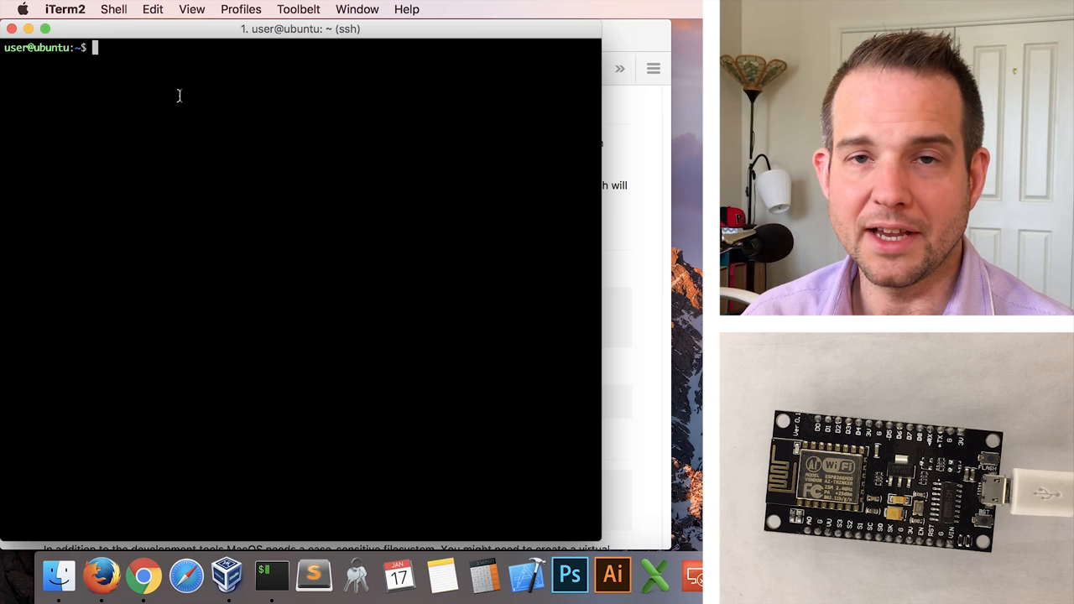
- Run the pasted dependency apt-get install and sudo apt-get install libtool-bin in the SSH session
{"action": "right_click", "coordinate": [178, 94]}
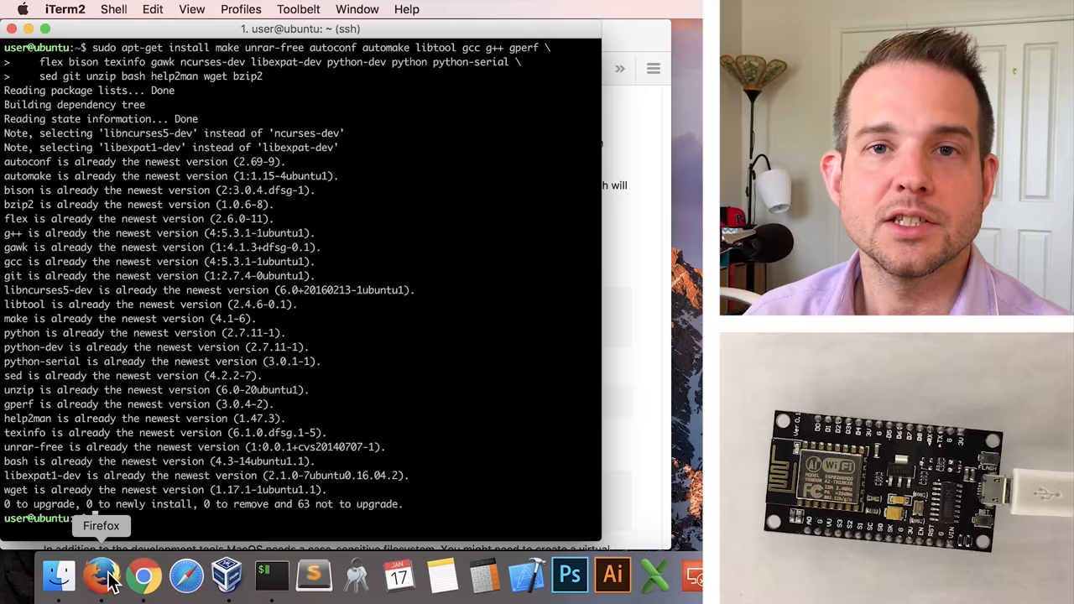
{"action": "right_click", "coordinate": [294, 316]}
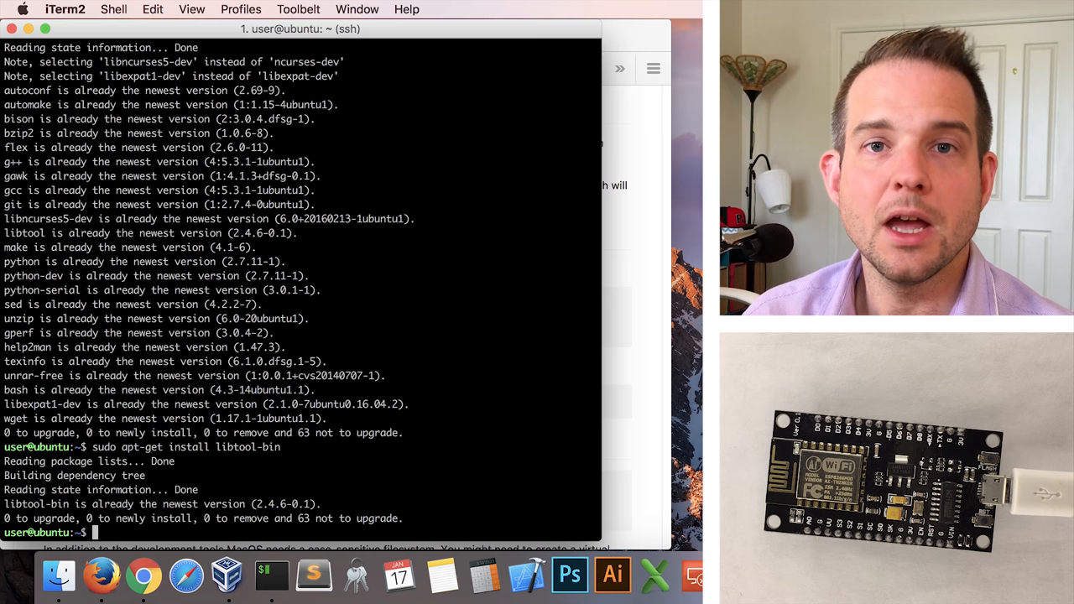
- Make a projects folder and git clone --recursive esp-open-sdk into it
{"action": "type", "text": "mkdir projects"}
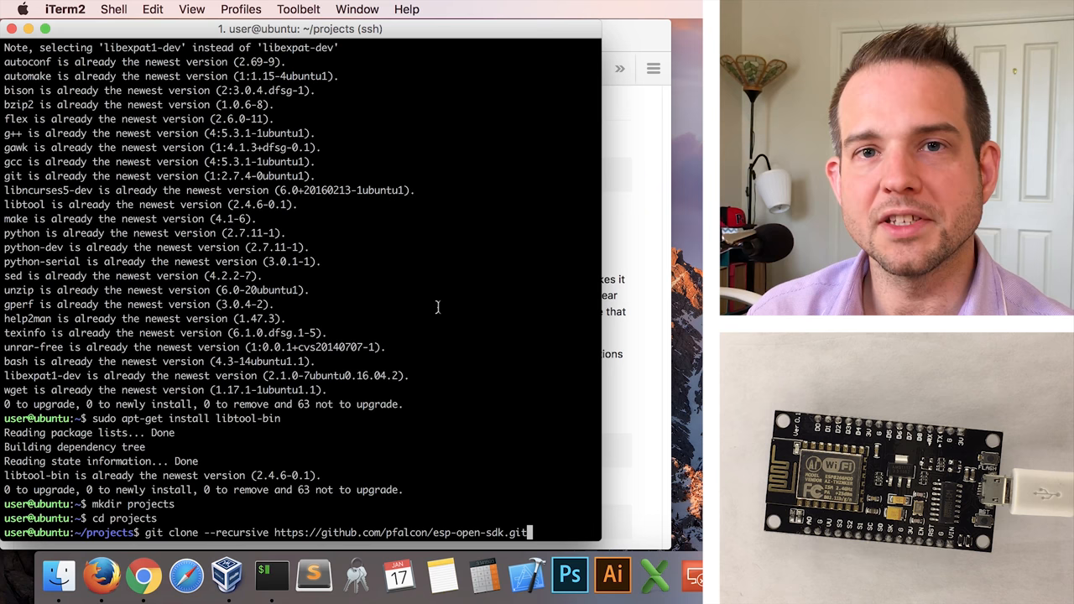
{"action": "key", "text": "return"}
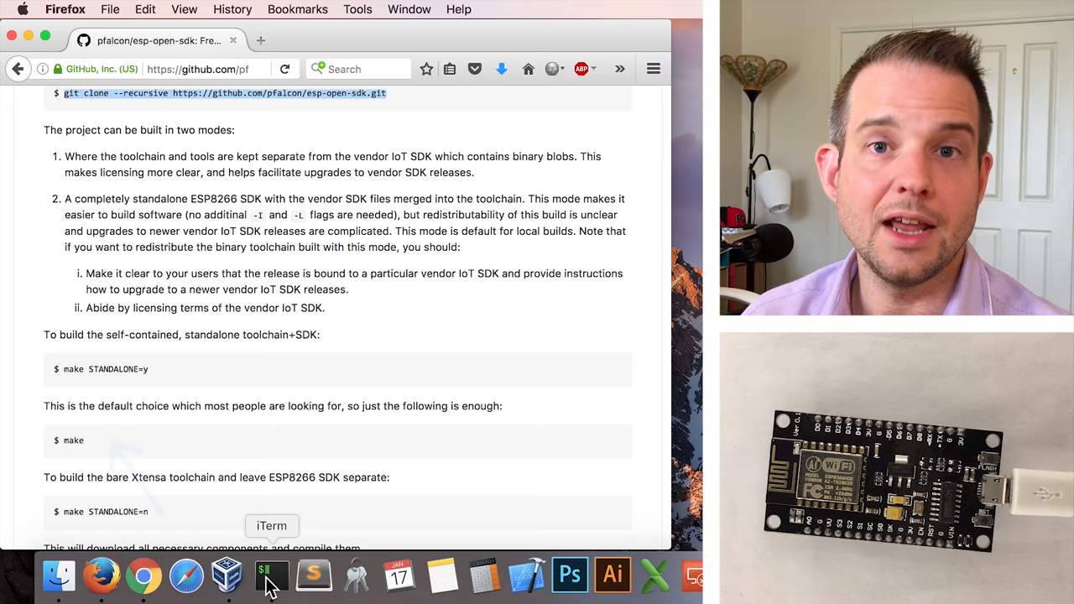
{"action": "left_click", "coordinate": [270, 576]}
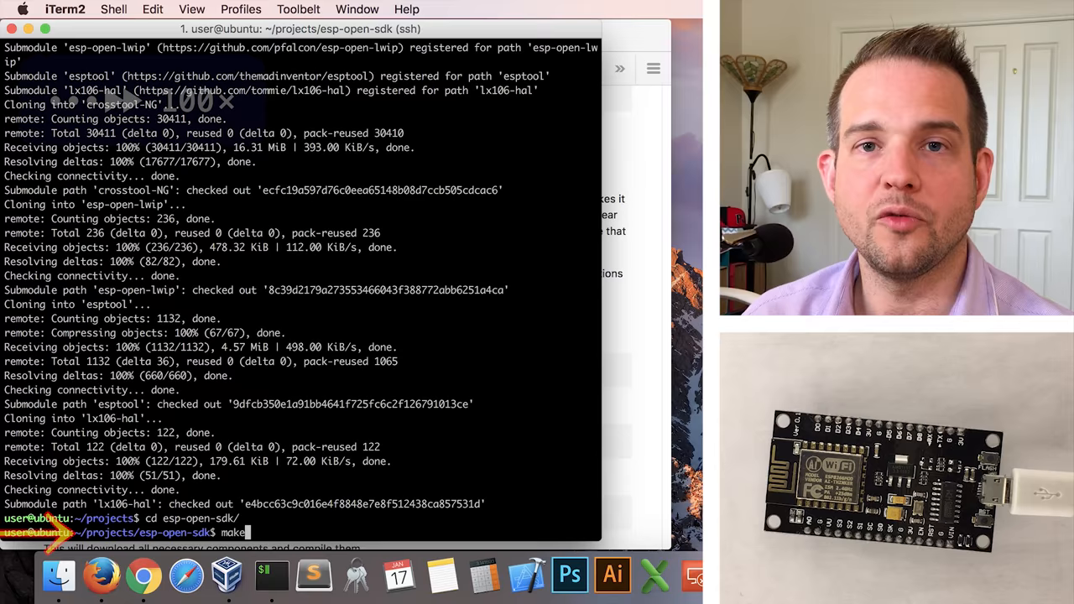
- Run make to build the Xtensa toolchain and SDK, then begin the PATH export echo
{"action": "key", "text": "Return"}
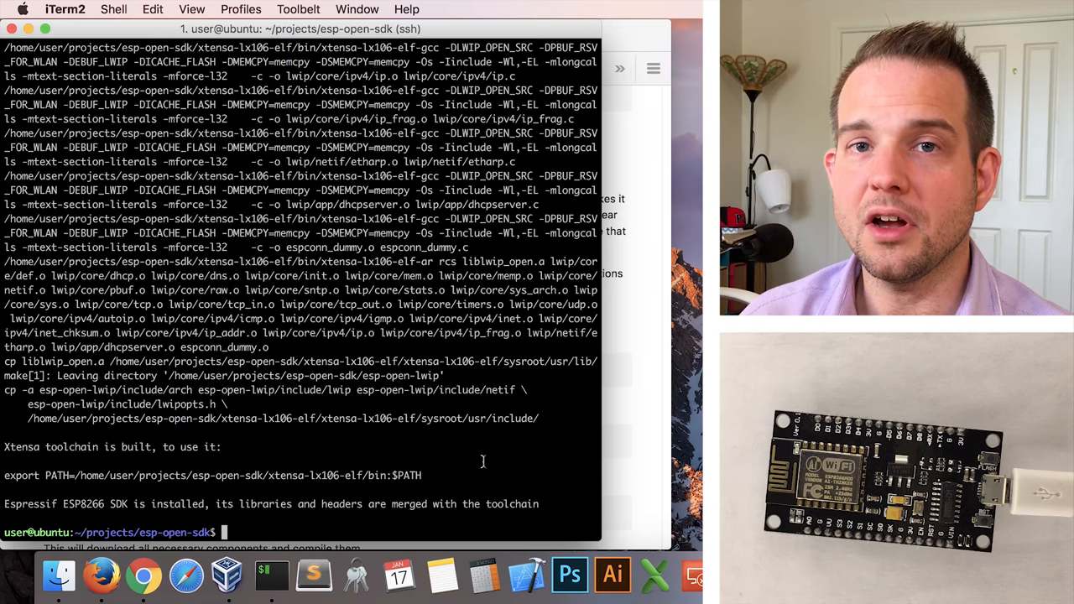
{"action": "type", "text": "echo 'export PATH=/home/user/projects/esp-open-sdk/xtensa-lx106-elf/bin:$PATH"}
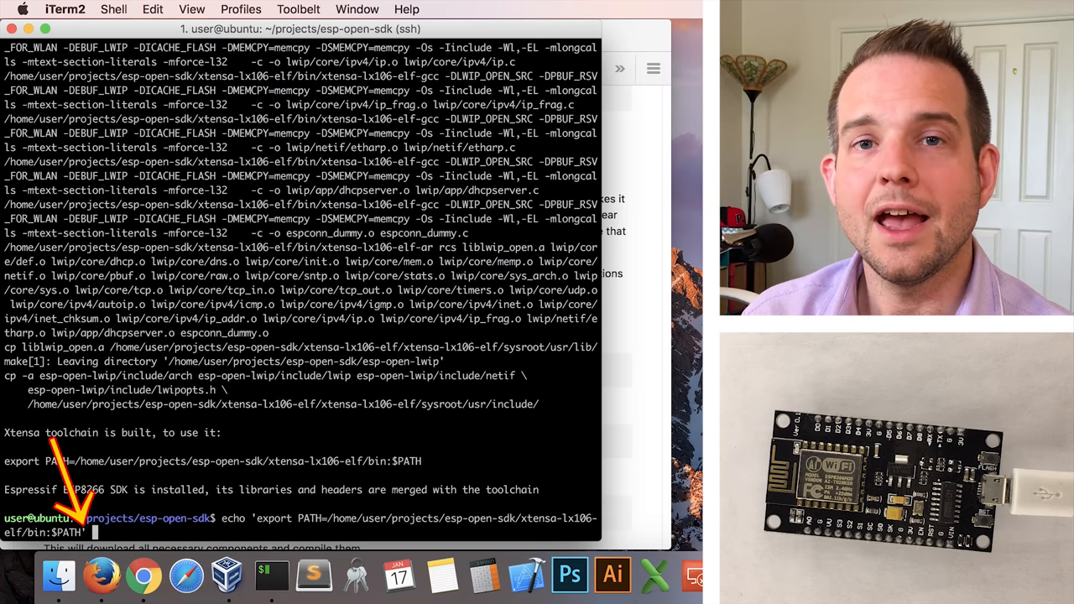
- Append the Xtensa toolchain bin PATH export line to ~/.bashrc
{"action": "type", "text": ">>"}
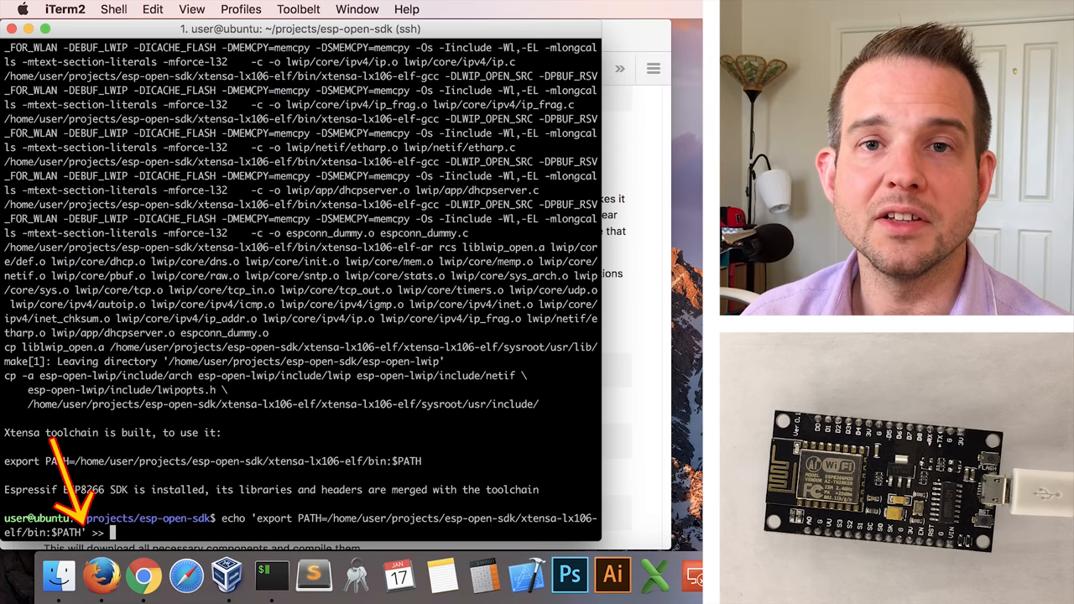
{"action": "type", "text": "~/"}
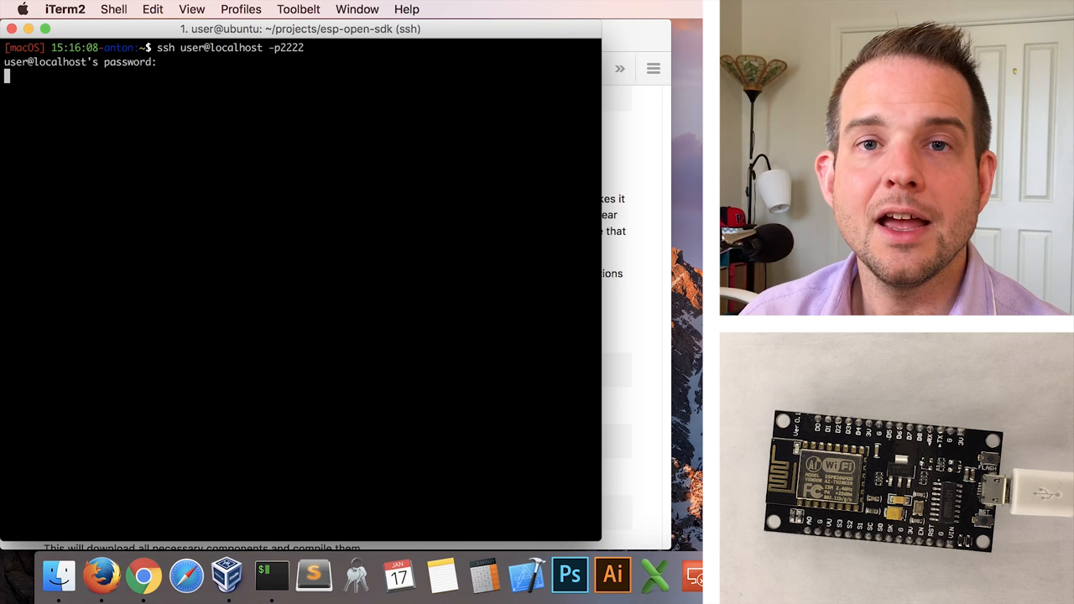
- Show PATH and list the installed xtensa-lx106-elf- tools, confirming gcc 4.8.5
{"action": "type", "text": "echo $PATH"}
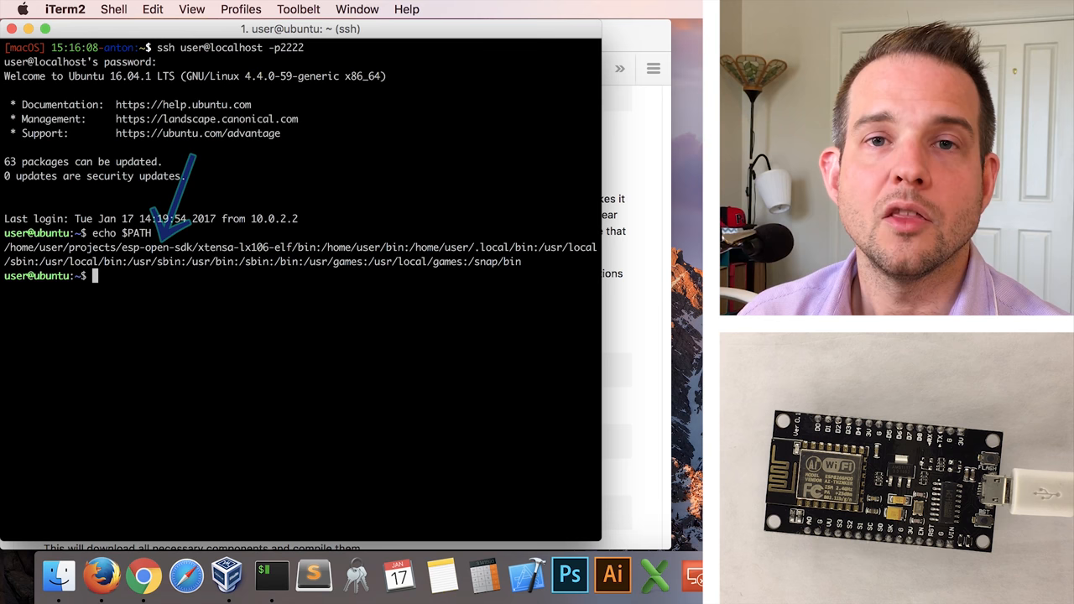
{"action": "type", "text": "xtens"}
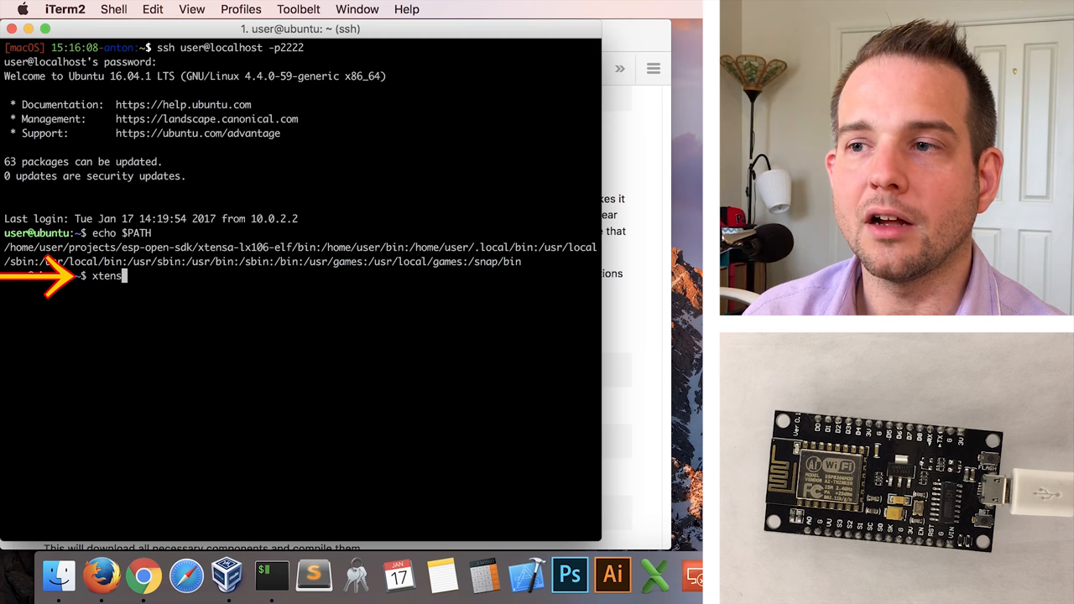
{"action": "type", "text": "a"}
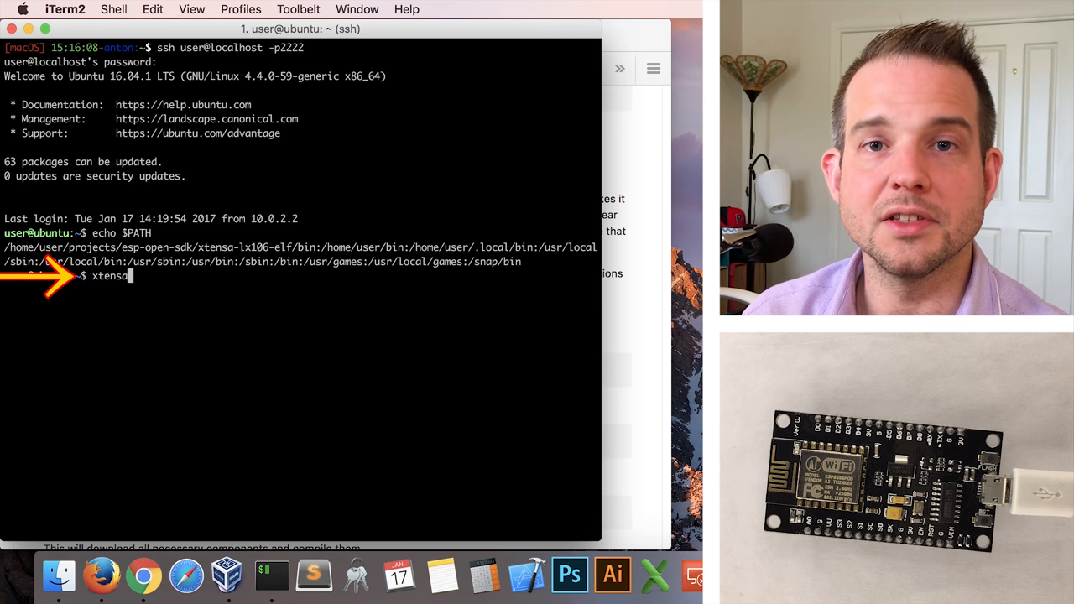
{"action": "type", "text": "-lx106-elf-"}
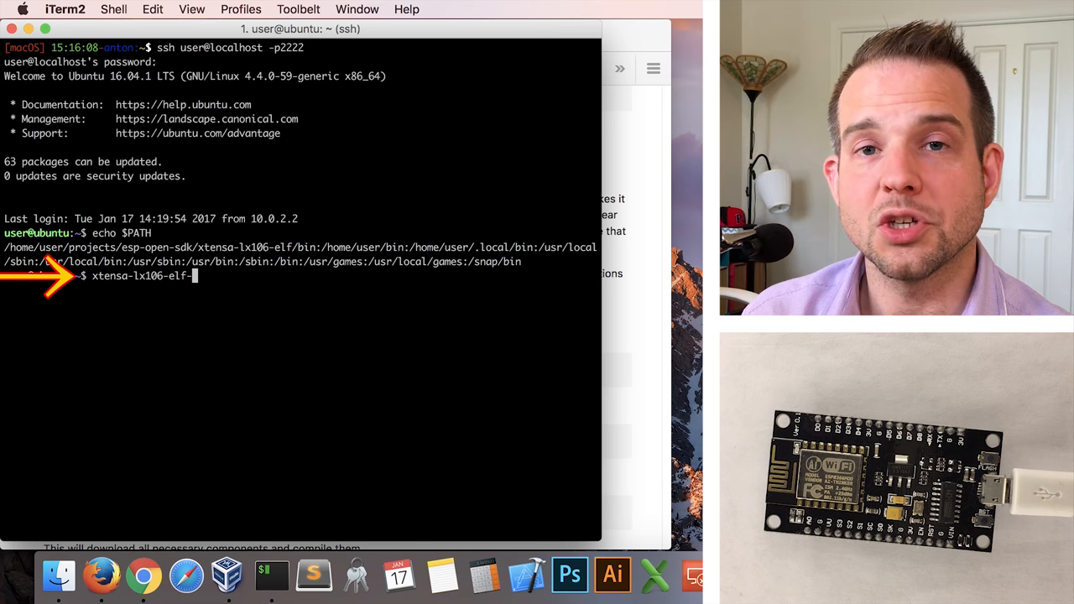
{"action": "key", "text": "Tab"}
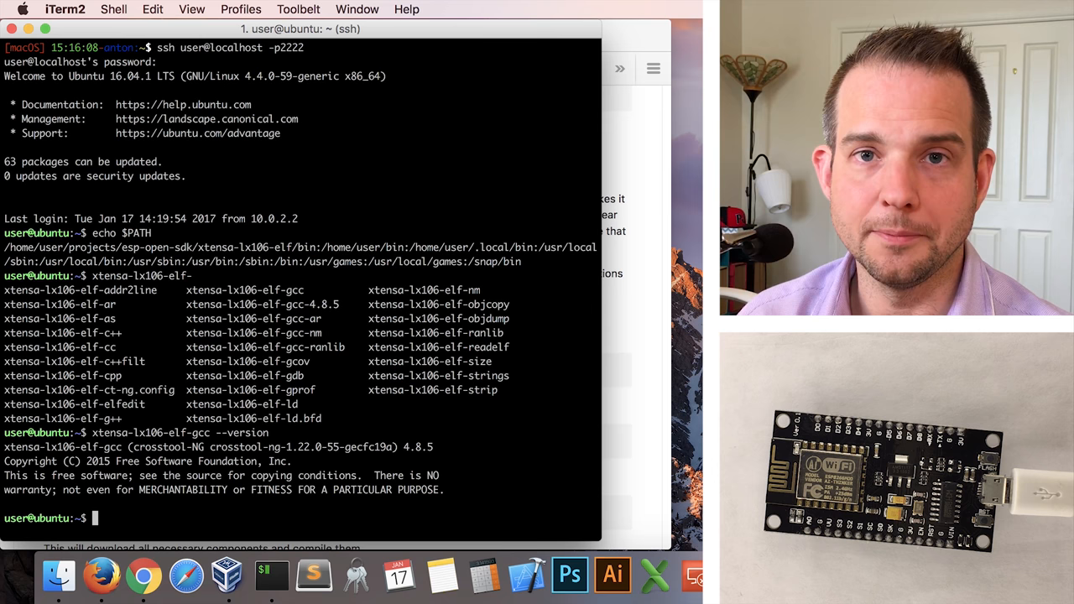
- Go into esp-open-sdk's blinky example and run make, which fails on undefined memchr
{"action": "type", "text": "cd projects/esp-open-sdk/"}
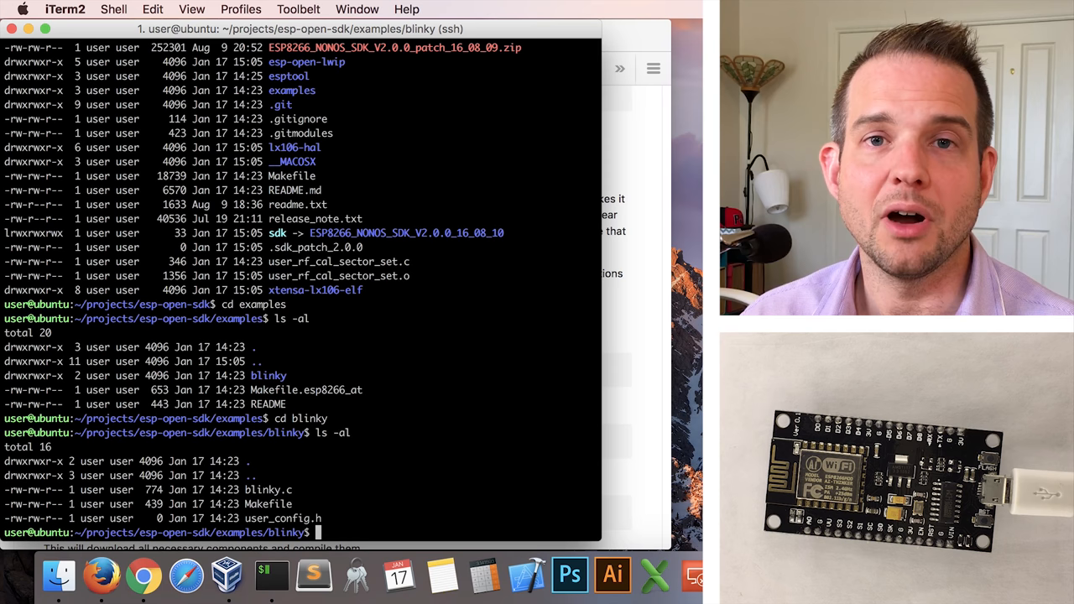
{"action": "type", "text": "make"}
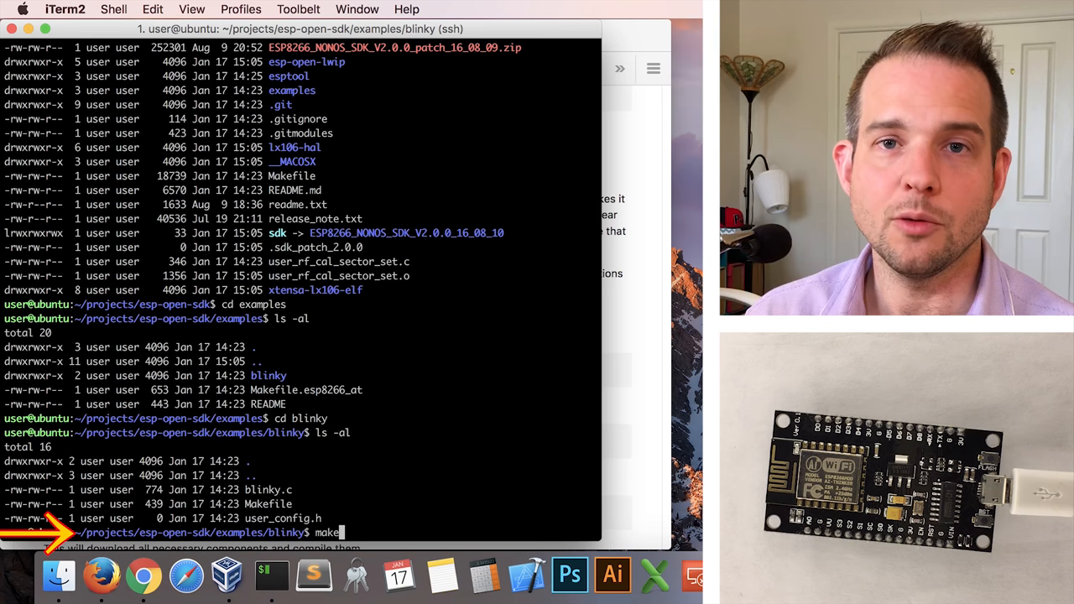
{"action": "key", "text": "Return"}
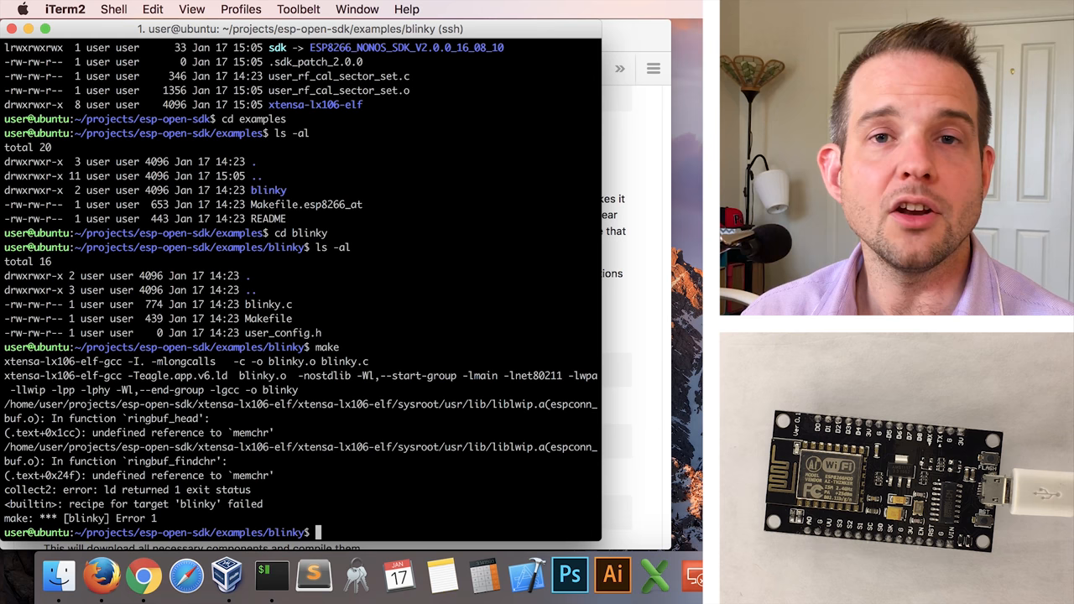
{"action": "type", "text": "nano Makefile"}
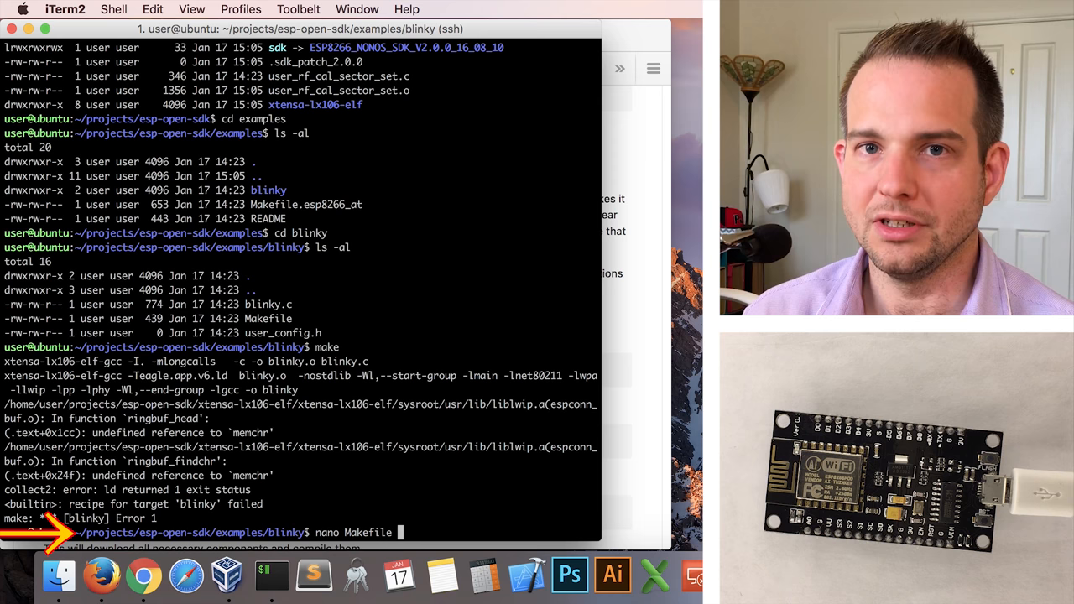
- Edit the blinky Makefile in nano to add -lcirom to LDLIBS and save it
{"action": "key", "text": "Return"}
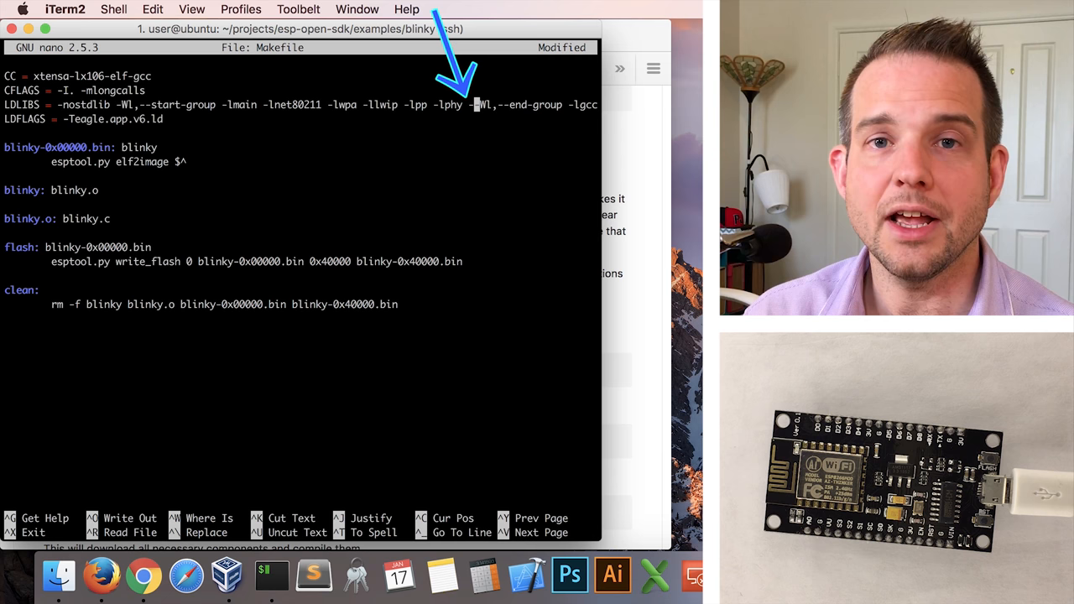
{"action": "type", "text": "-lcirom -"}
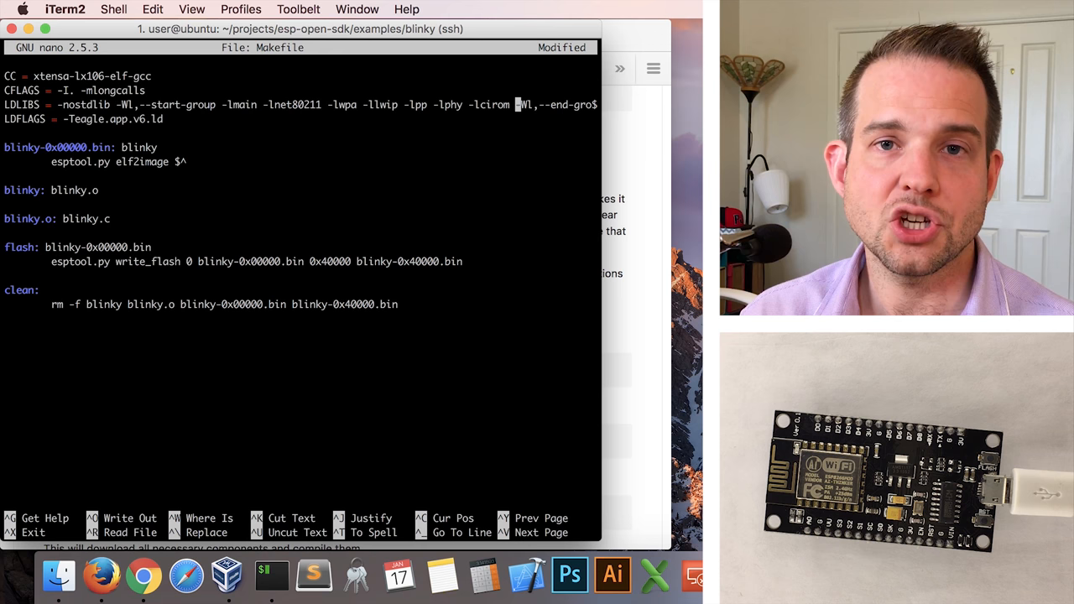
{"action": "key", "text": "ctrl+x"}
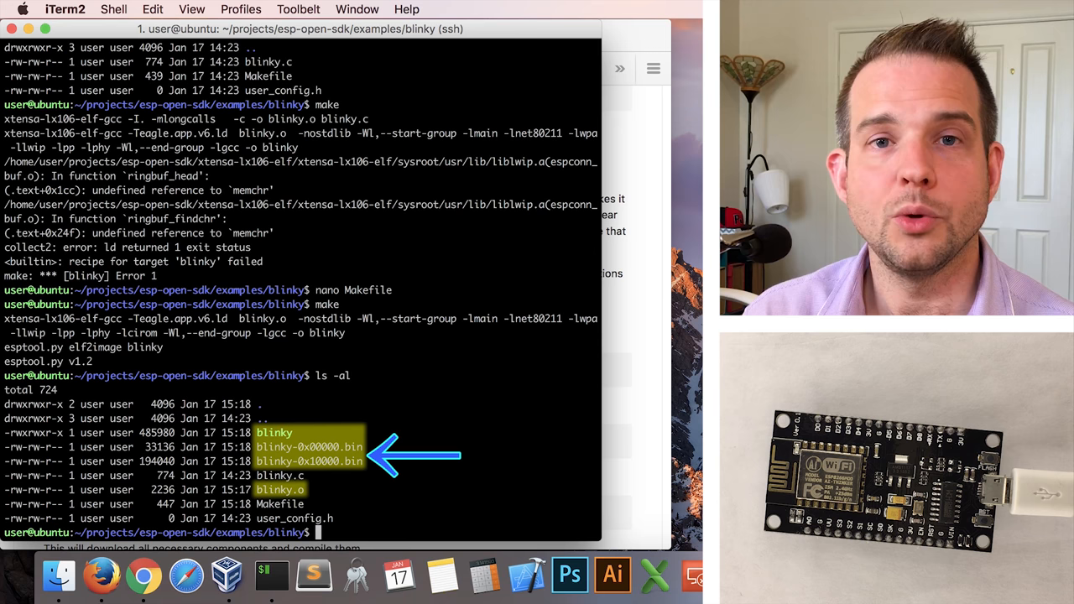
- Clear the terminal after the successful blinky rebuild produced the .bin images
{"action": "type", "text": "clear"}
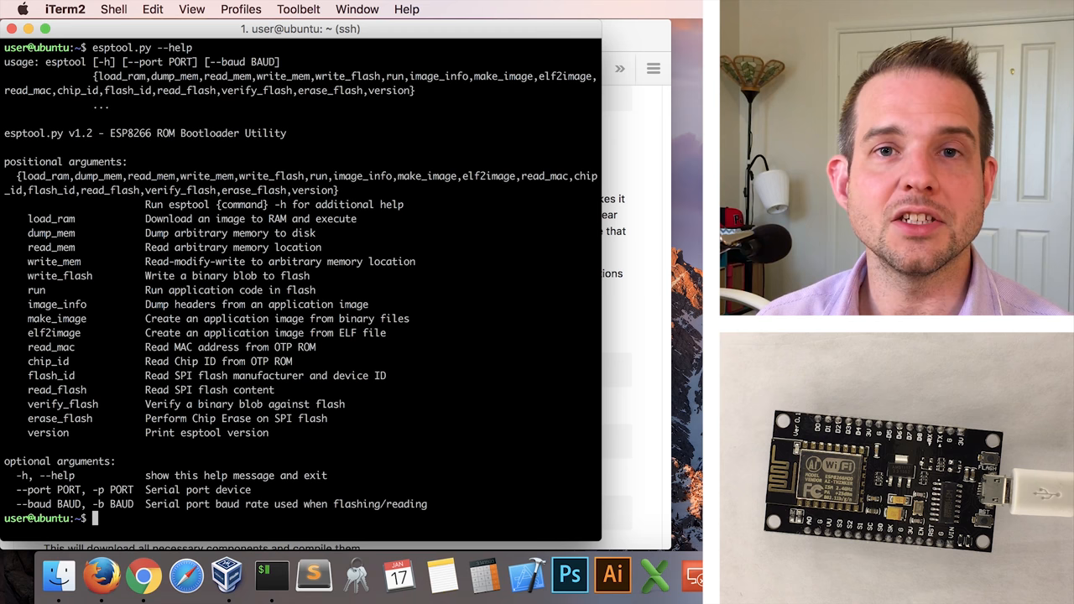
- Run esptool.py chip_id and flash_id, then begin an esptool.py read_flash command
{"action": "type", "text": "esptool.py chip_id"}
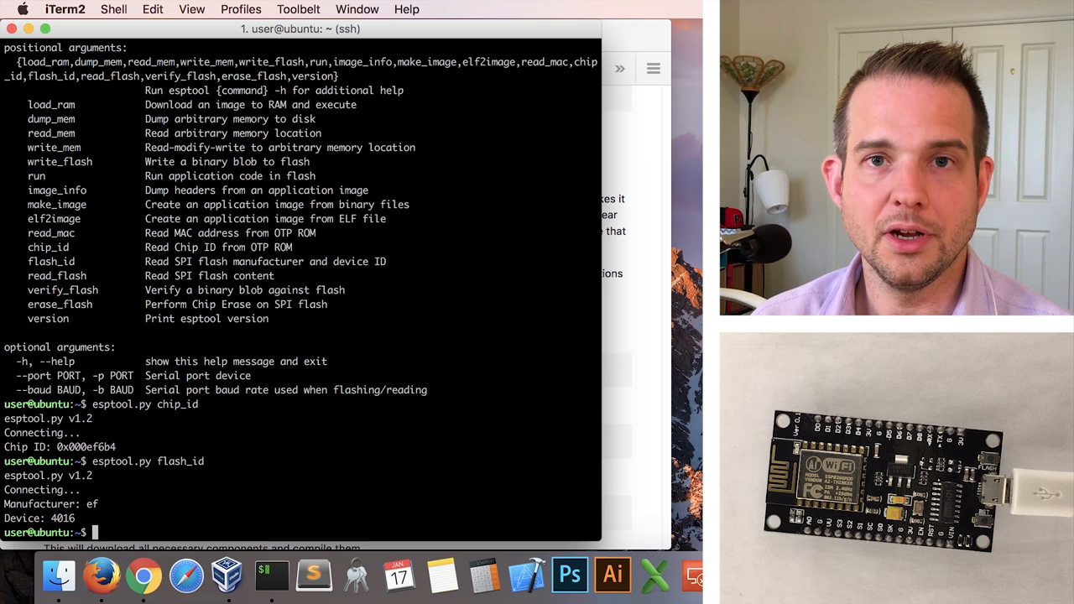
{"action": "type", "text": "esptool.py read_flash 0"}
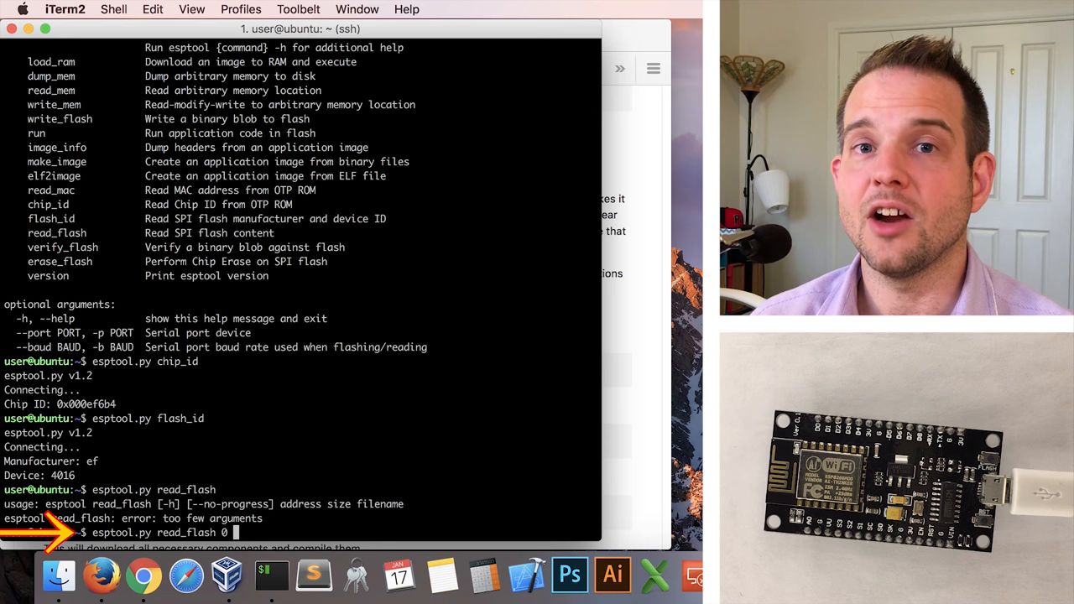
- Read 12000 bytes from flash address 0 into test.bin and hexdump its first lines
{"action": "type", "text": "12000"}
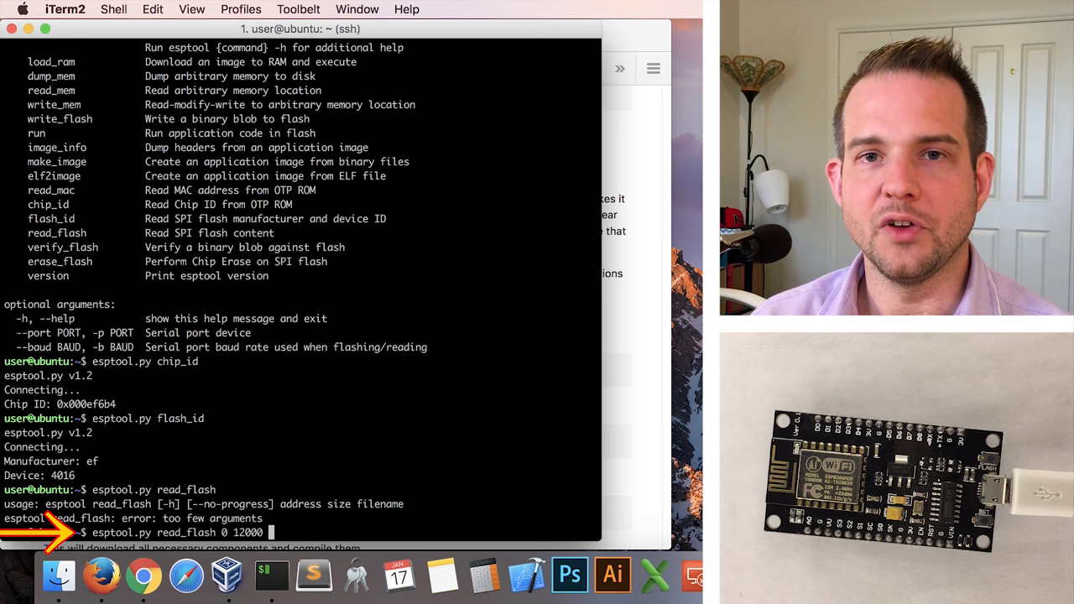
{"action": "type", "text": "test.bin"}
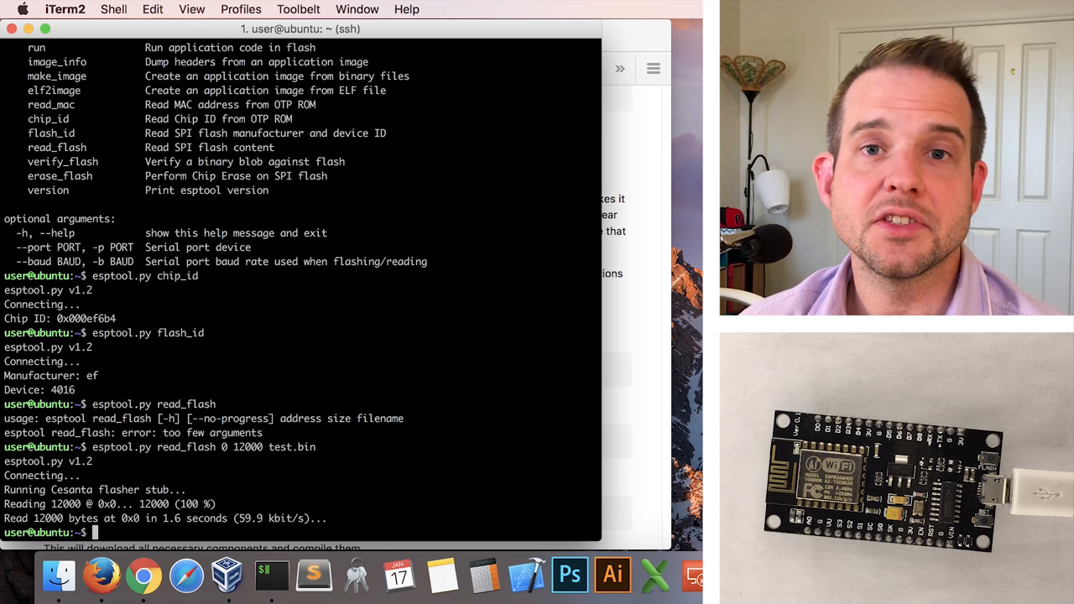
{"action": "type", "text": "hexdump -C test.bin"}
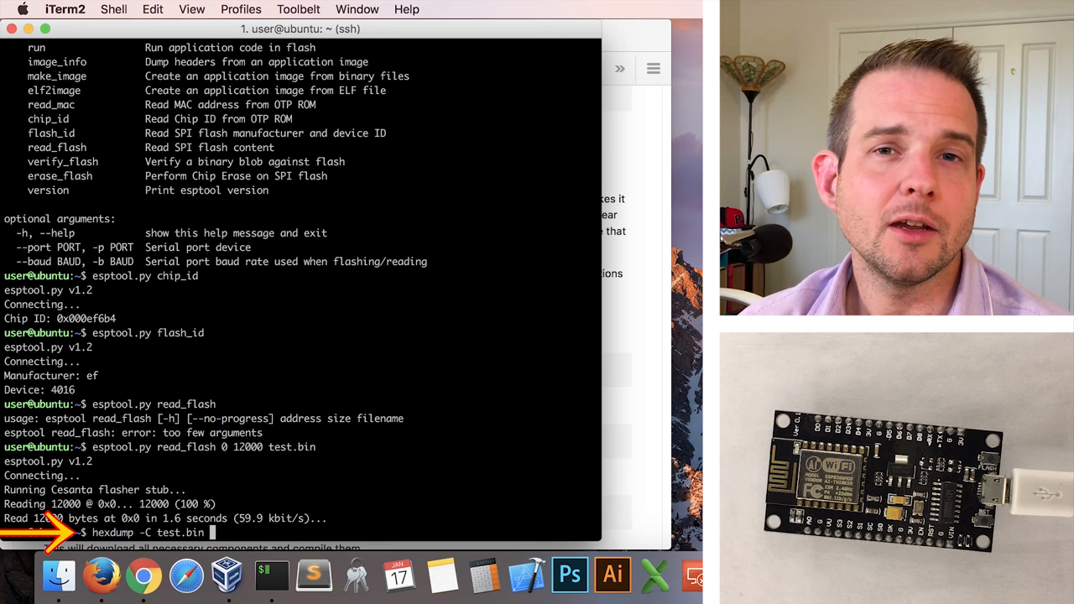
{"action": "type", "text": "| he"}
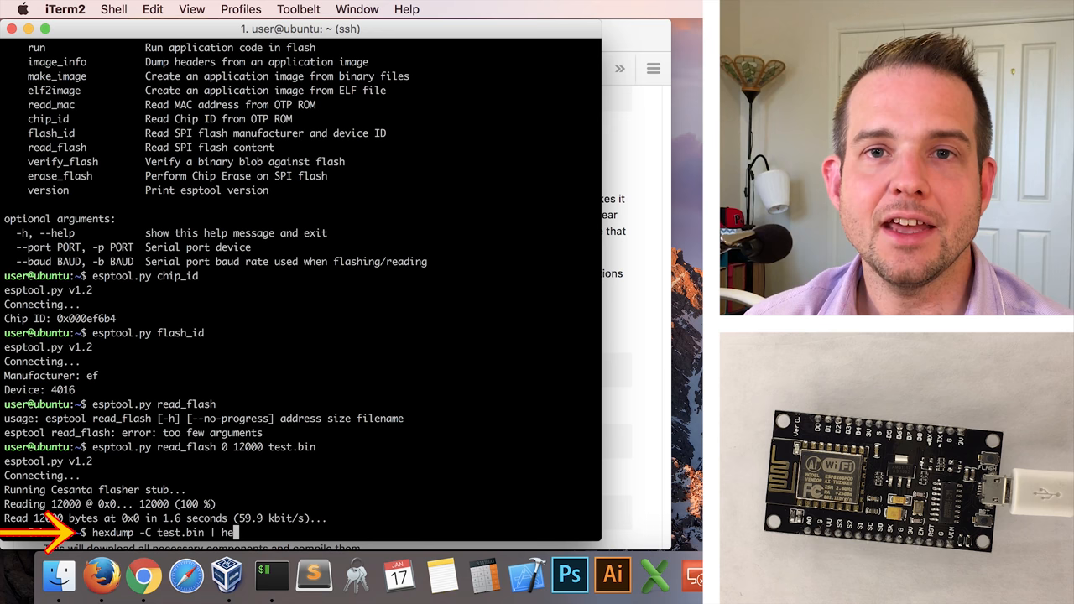
{"action": "key", "text": "enter"}
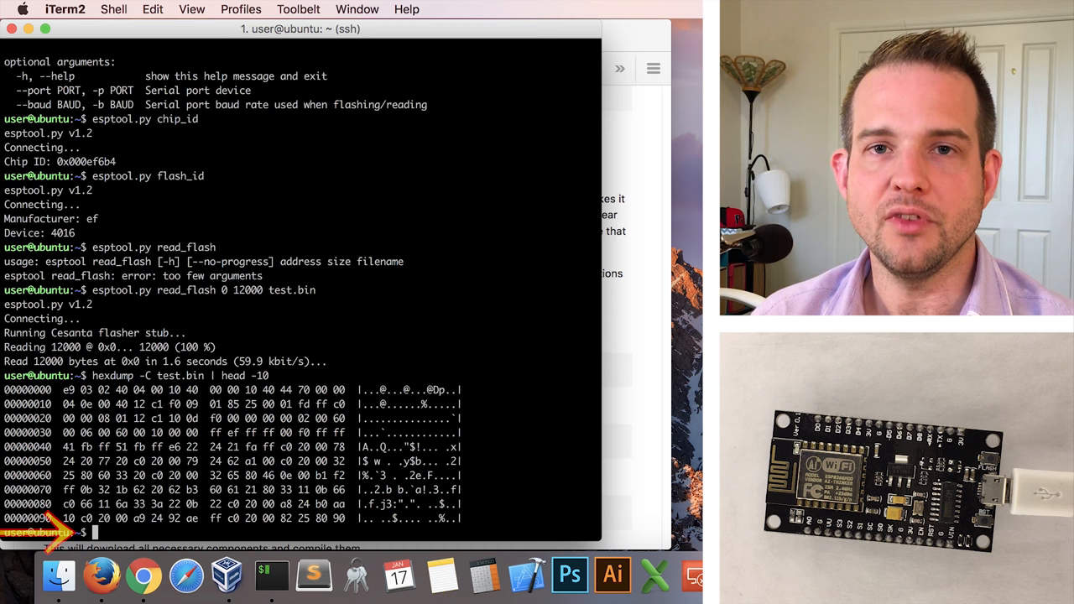
- Start an esptool.py command with --port /dev/ttyUSB0 and baud 9600, then clear the terminal
{"action": "type", "text": "esptool.py --port /dev/ttyUSB0"}
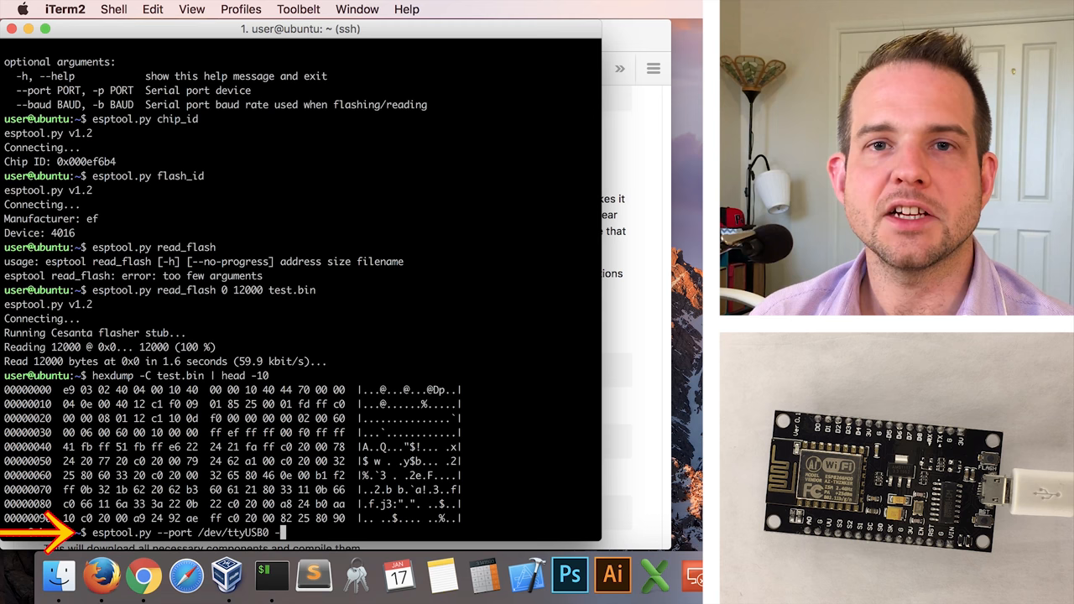
{"action": "type", "text": "-baud 9600"}
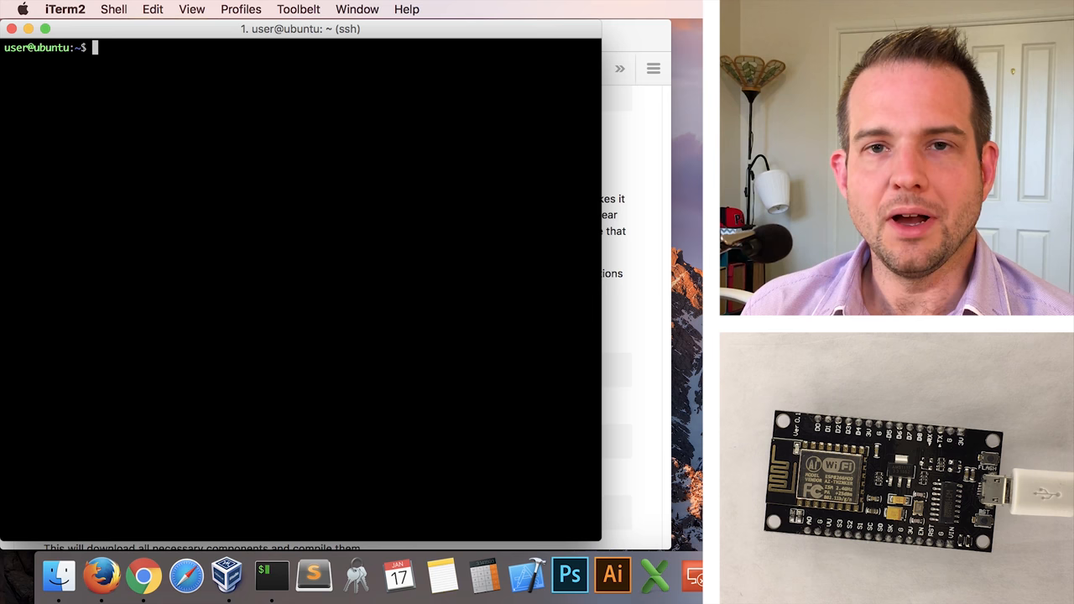
- Check esptool.py --help and run dump_mem 0 4096 test.bin, which times out
{"action": "type", "text": "esptool.py --help"}
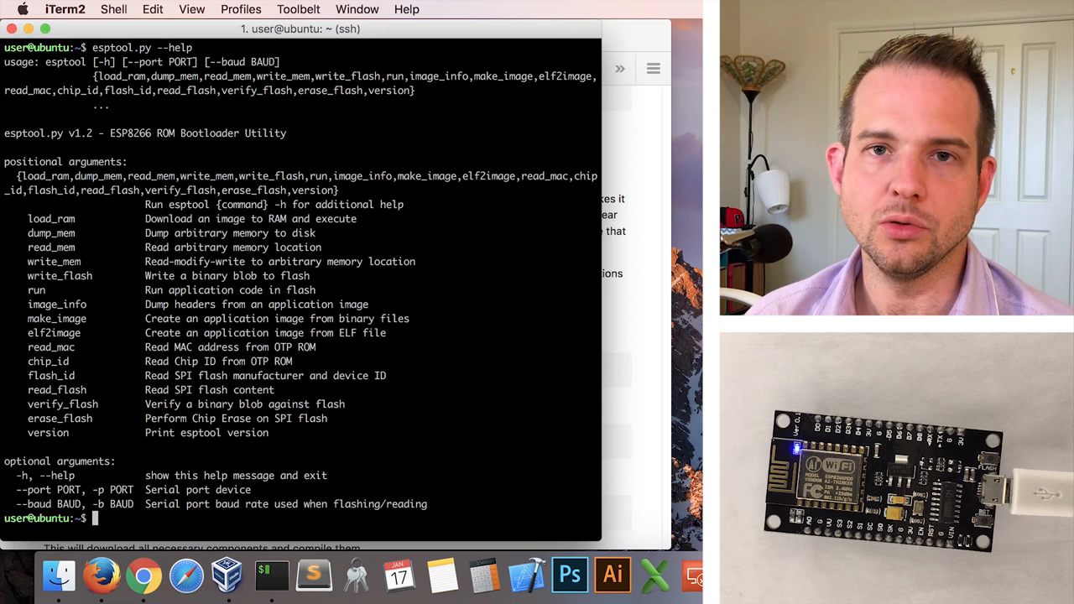
{"action": "type", "text": "esptool.py dump_mem"}
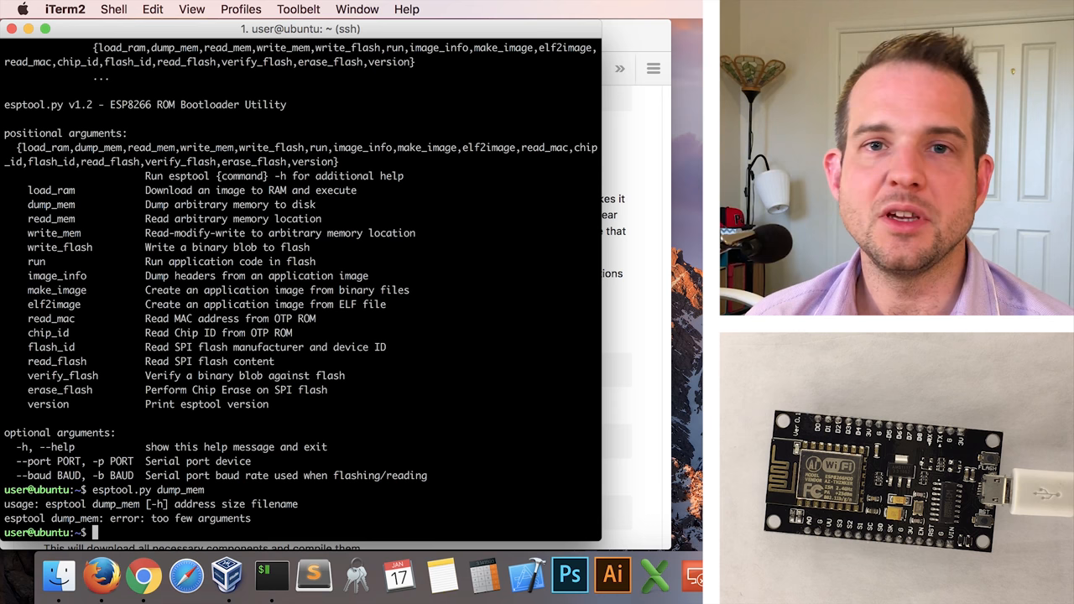
{"action": "type", "text": "esptool.py dump_mem 0"}
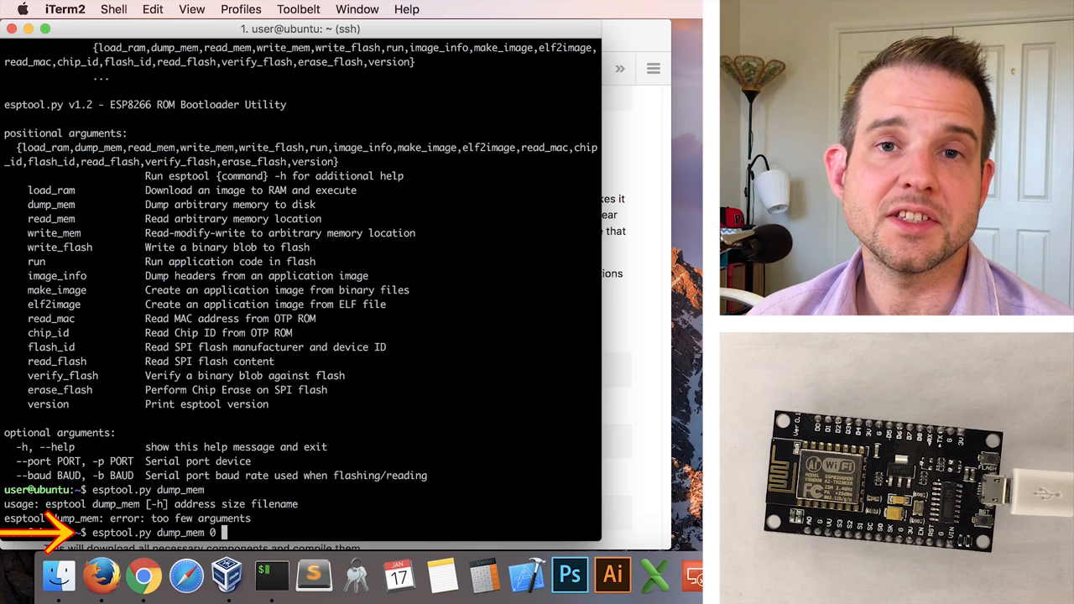
{"action": "type", "text": "4096 test.bin"}
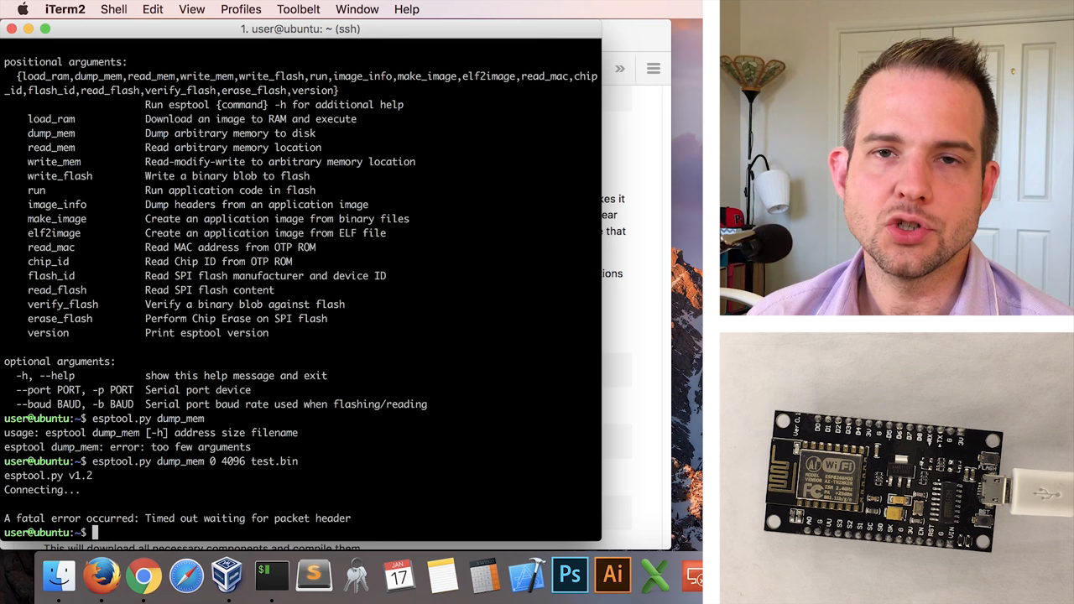
{"action": "type", "text": "esptool.py chip_"}
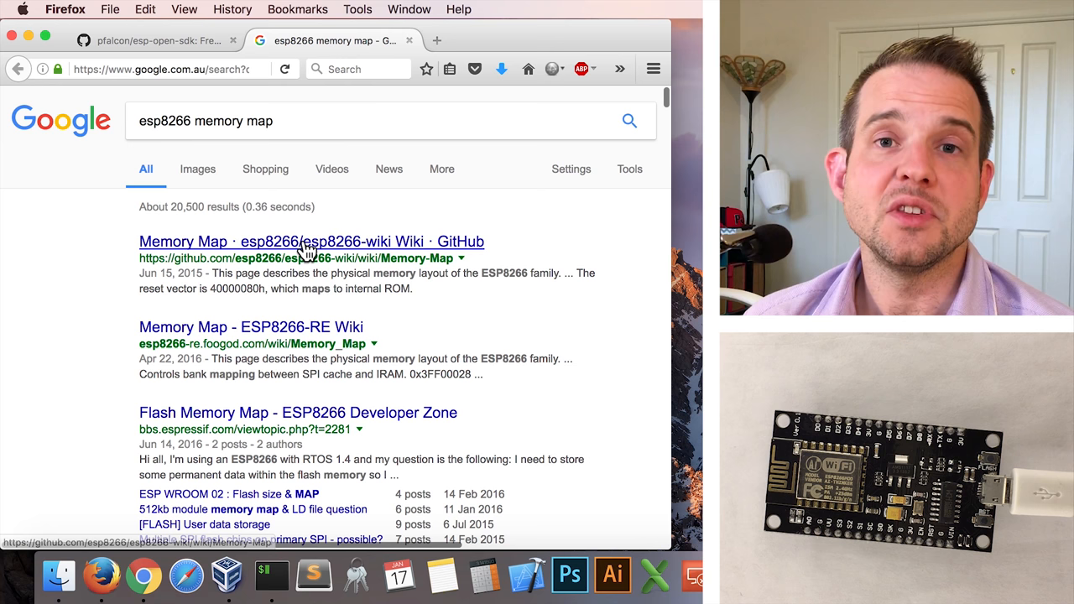
- Open the esp8266 wiki Memory Map result and scroll its Memory Layout table
{"action": "left_click", "coordinate": [312, 241]}
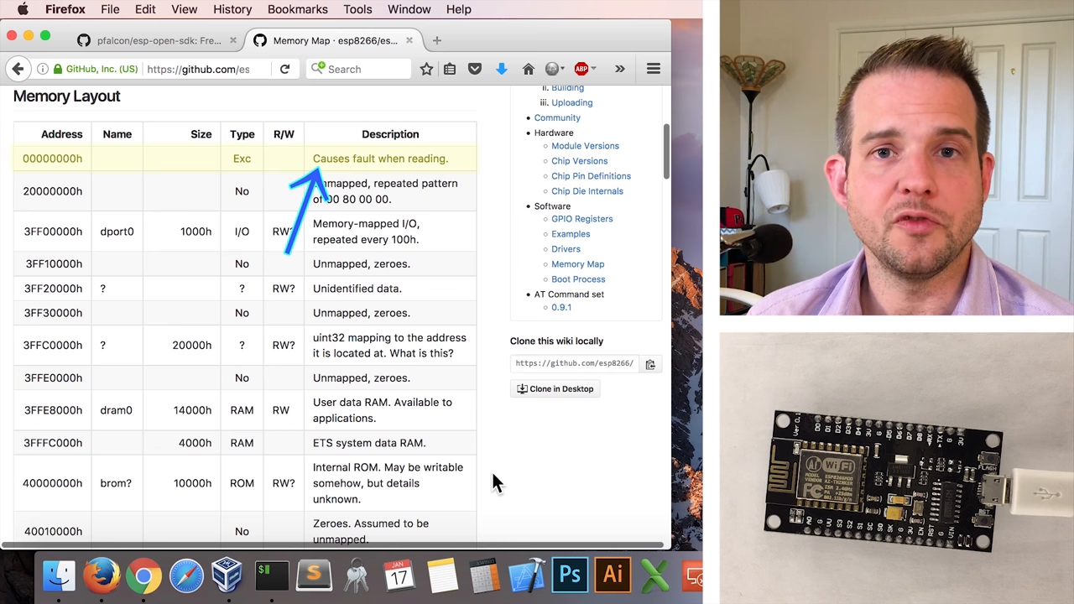
{"action": "scroll", "scroll_direction": "down", "scroll_amount": 3}
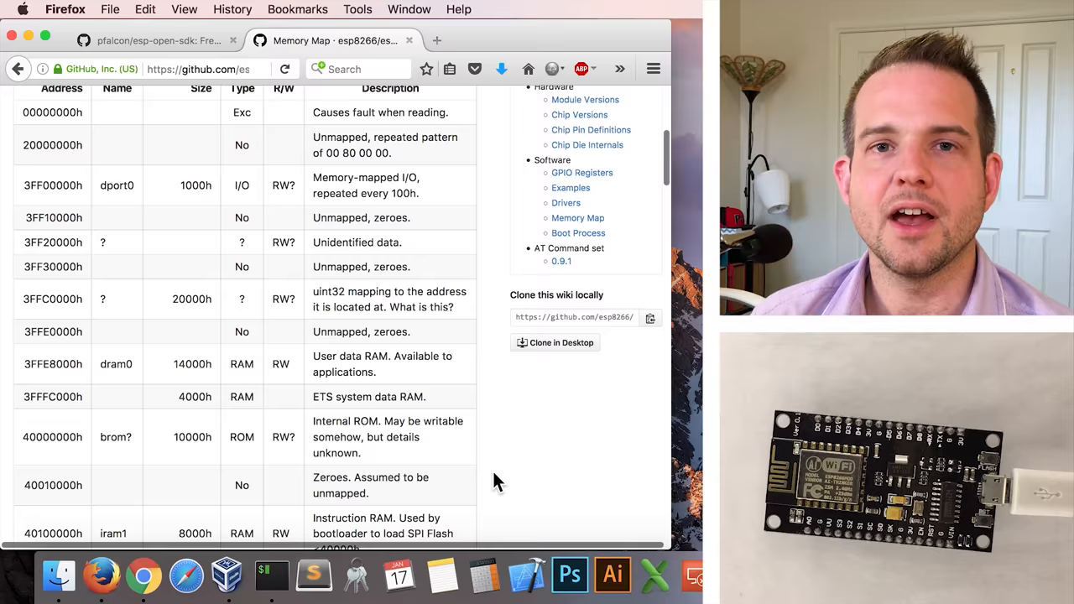
{"action": "scroll", "scroll_direction": "down", "scroll_amount": 3}
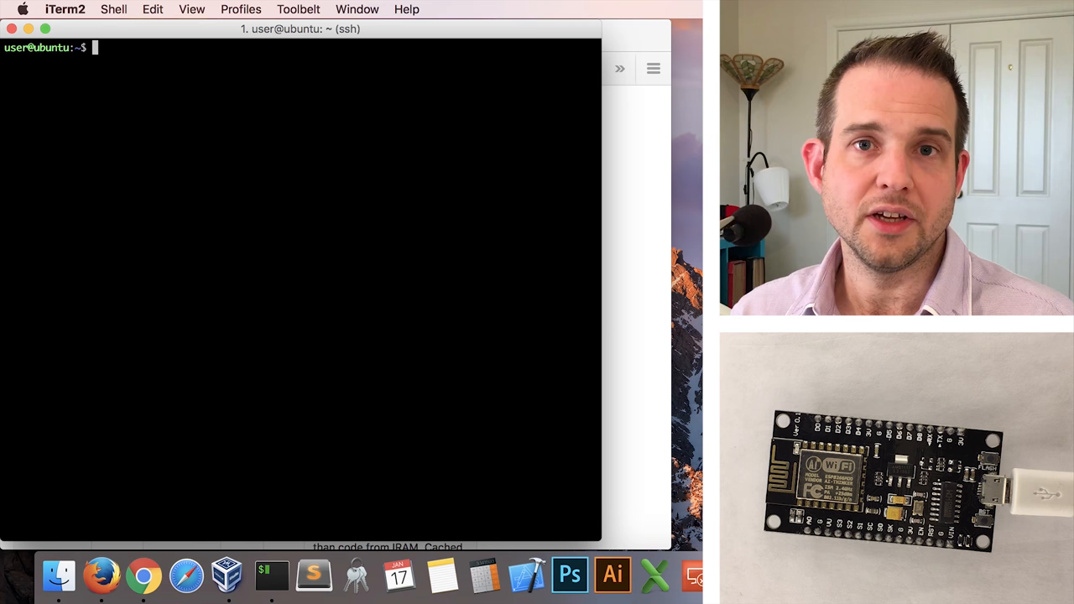
- Enter the blinky example folder, set blinky.c's LED pin constant to 2 in nano, save, and list the folder
{"action": "type", "text": "cd ~/projects/esp-open-sdk/examples/blinky/"}
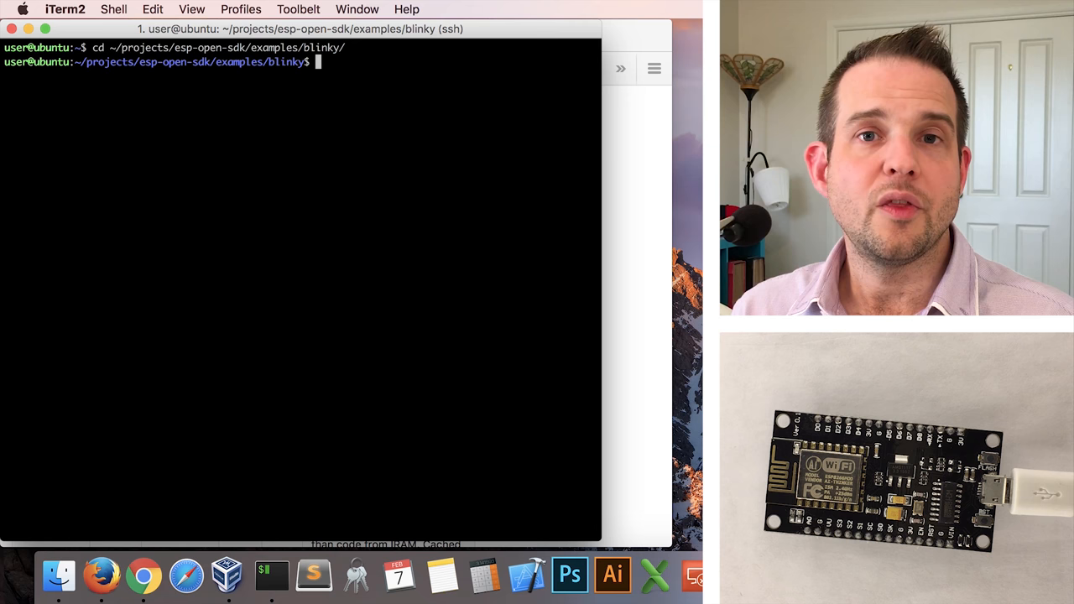
{"action": "type", "text": "nano blinky.c"}
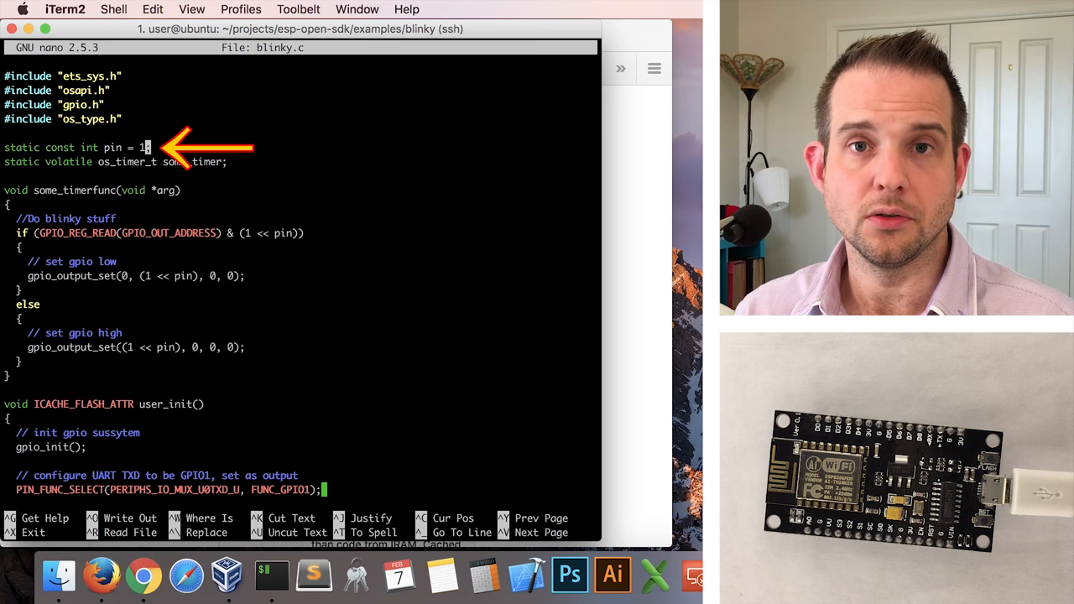
{"action": "type", "text": "2"}
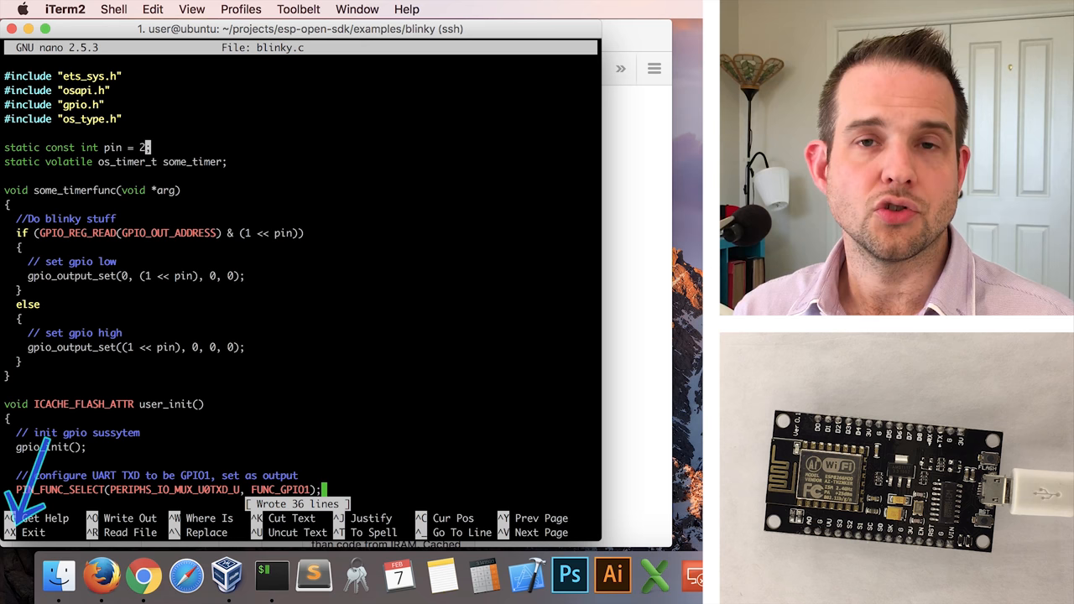
{"action": "type", "text": "ls -al"}
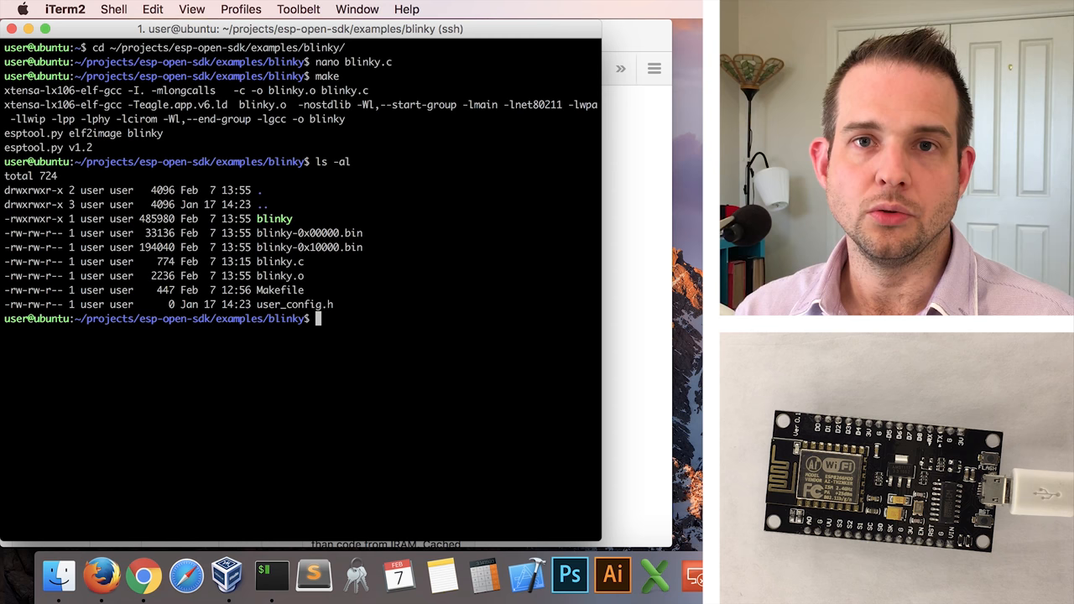
- Begin an esptool.py write_flash command at 57600 baud for blinky-0x00000.bin at 0x00000
{"action": "type", "text": "esptool.py"}
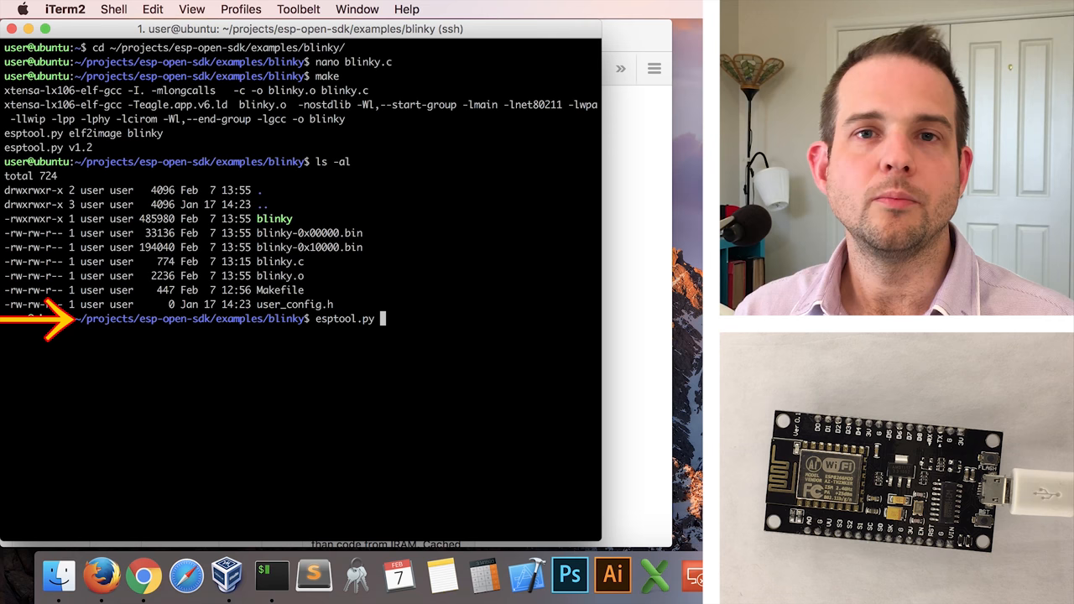
{"action": "type", "text": "--baud 57600 write_flash 0x00000 blinky-0x"}
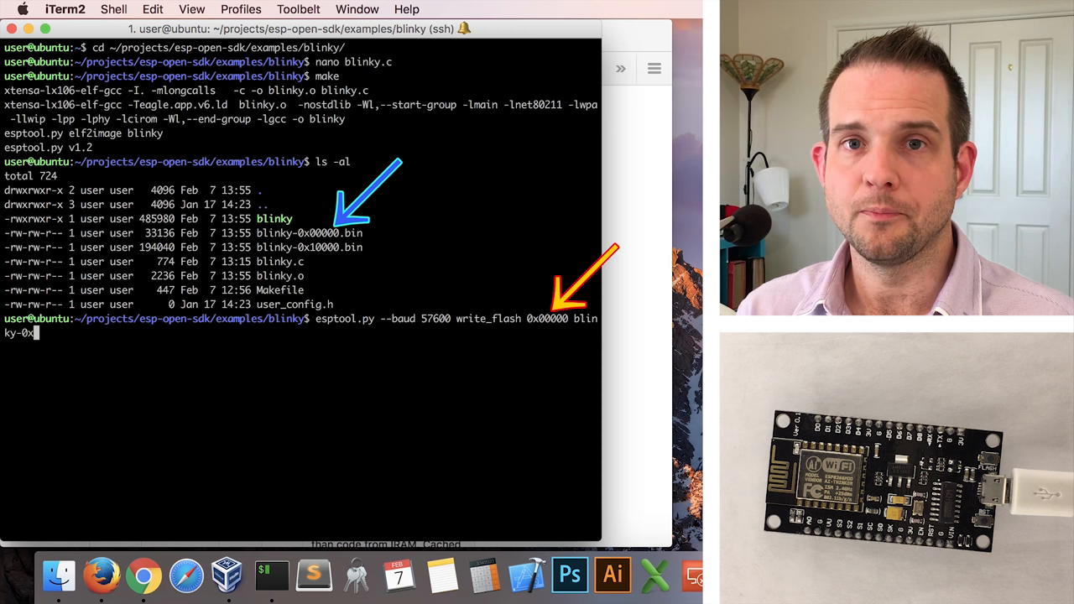
{"action": "key", "text": "Enter"}
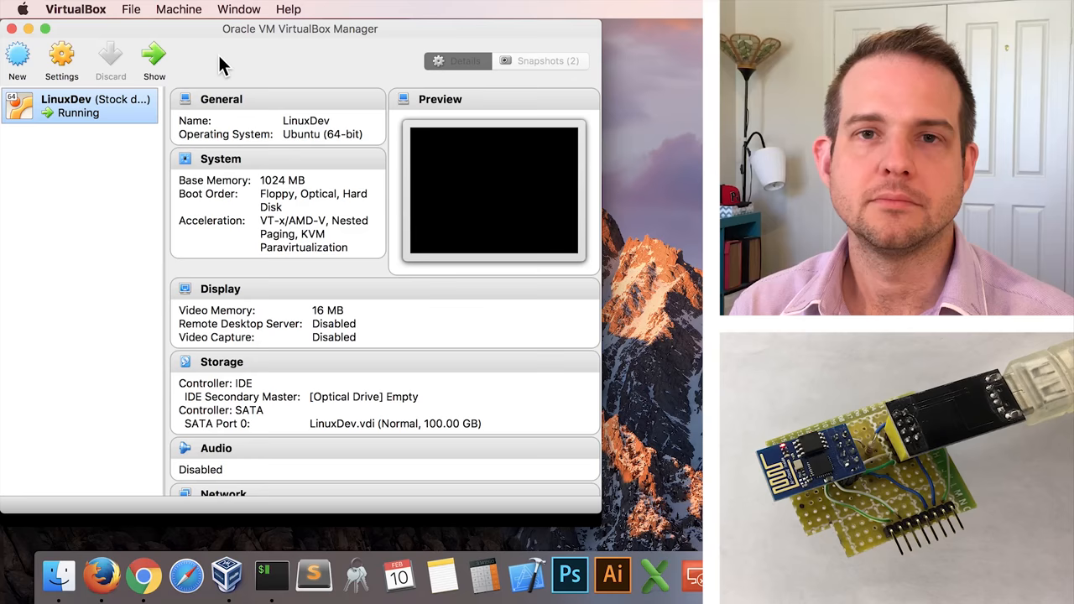
{"action": "mouse_move", "coordinate": [71, 244]}
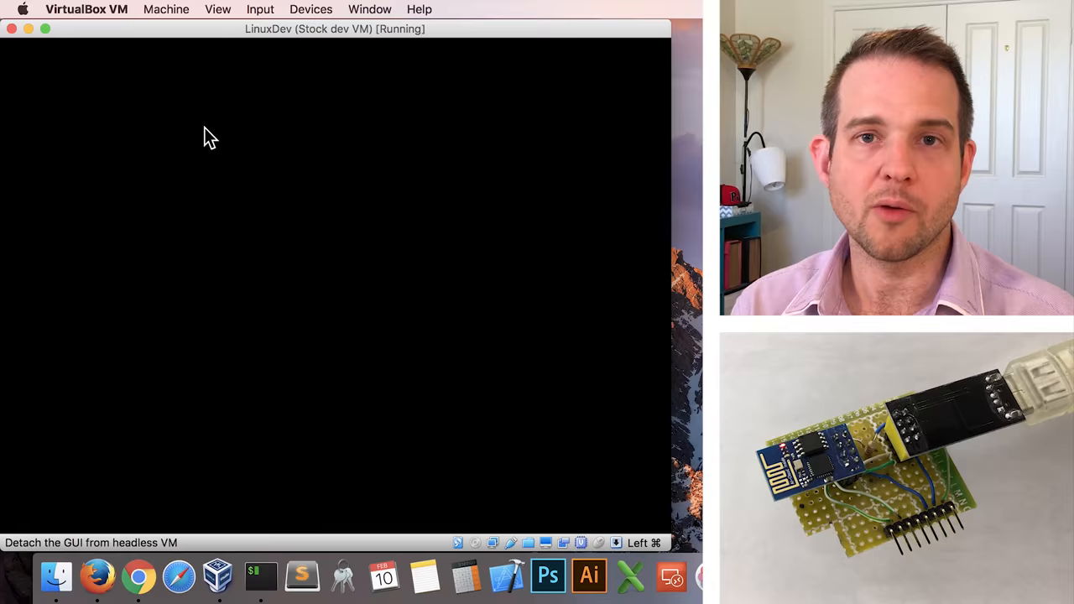
- Switch back to a fresh iTerm2 SSH shell at the Ubuntu guest's home-folder prompt
{"action": "type", "text": "mini"}
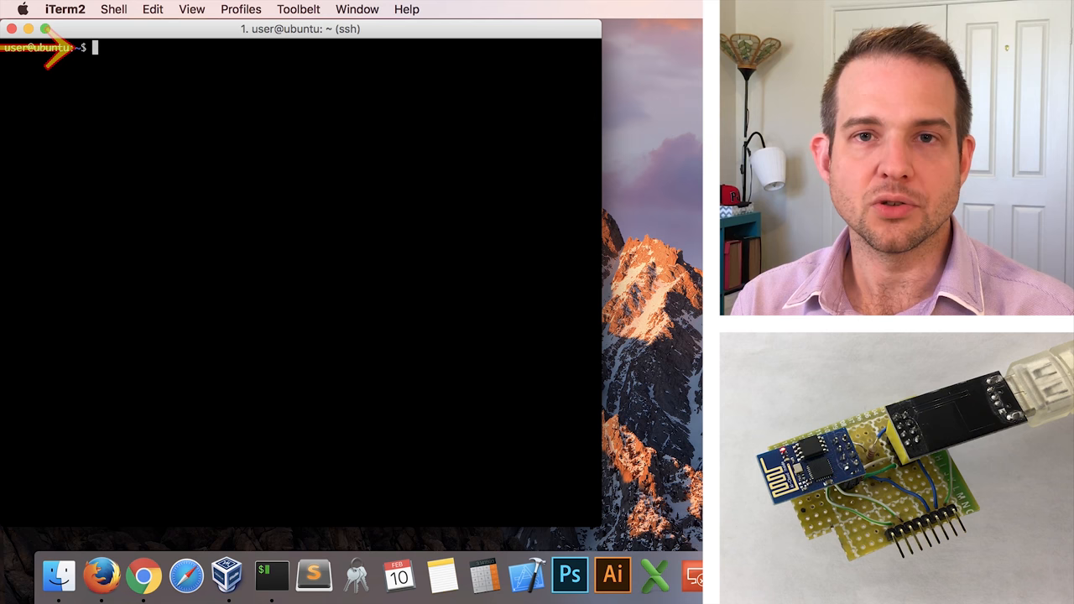
- Run esptool.py chip_id until it reports 0x0008e41f, then query esptool.py flash_id
{"action": "type", "text": "esptool.py chip_id"}
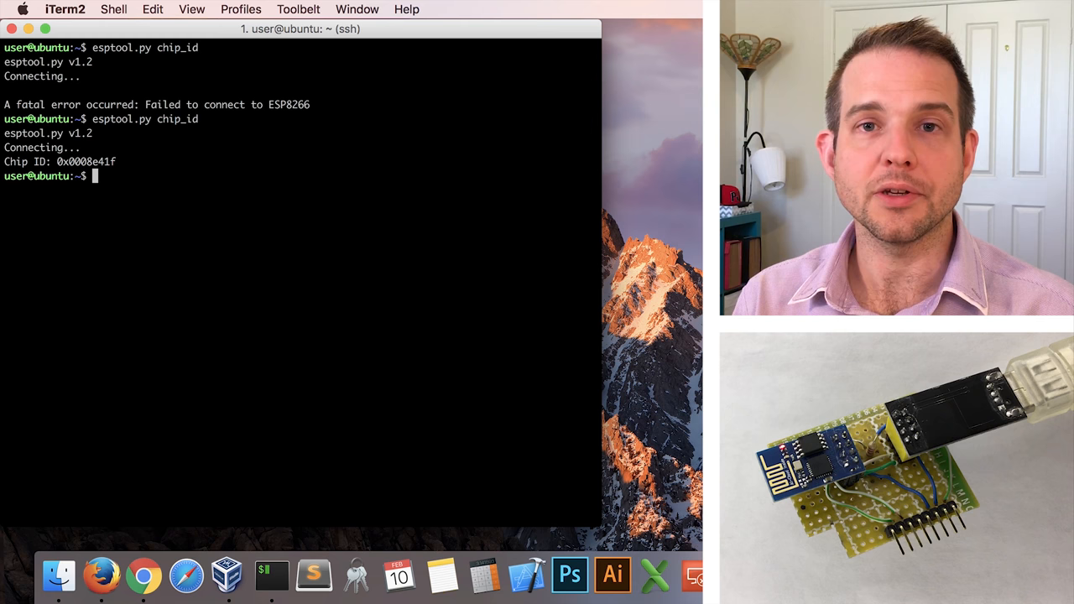
{"action": "type", "text": "esptool.py chip_id"}
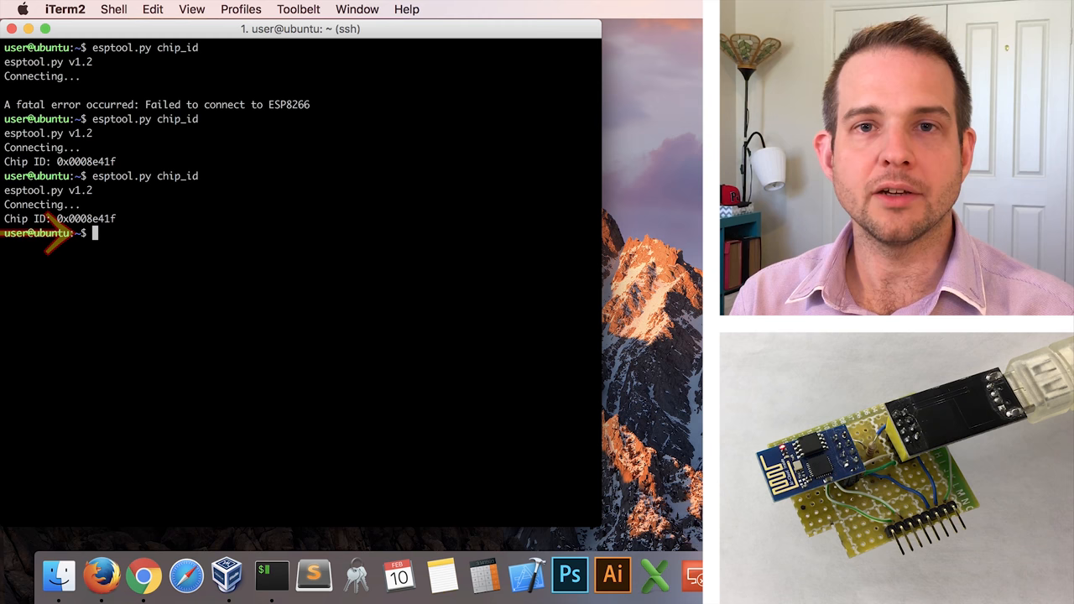
{"action": "type", "text": "esptool.py flash_id"}
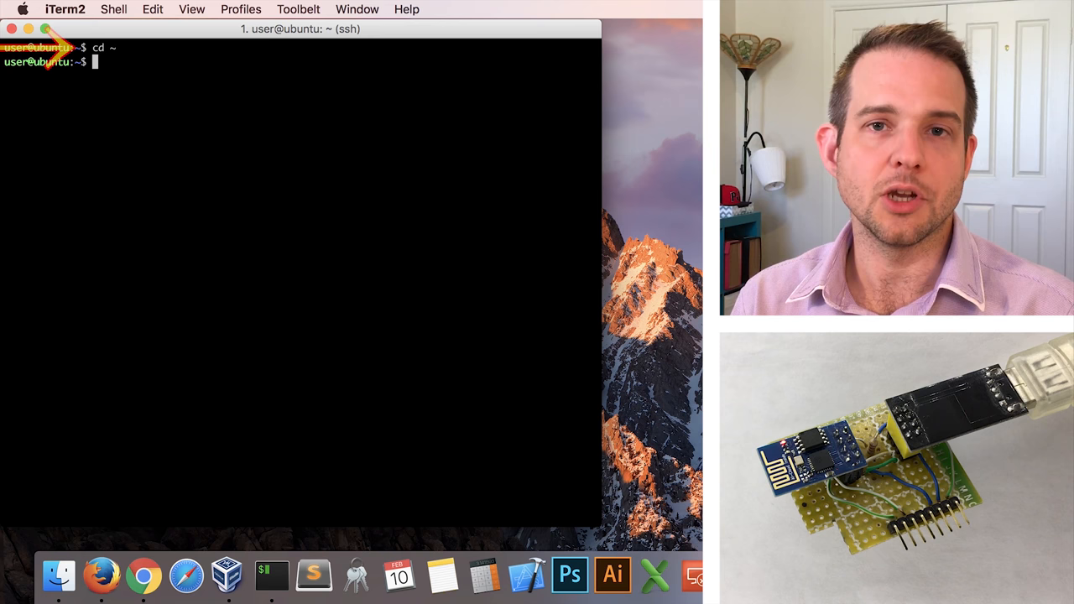
- Enter projects/esp-open-sdk's blinky example and edit blinky.c in nano
{"action": "type", "text": "cd projects/esp-open-sdk/"}
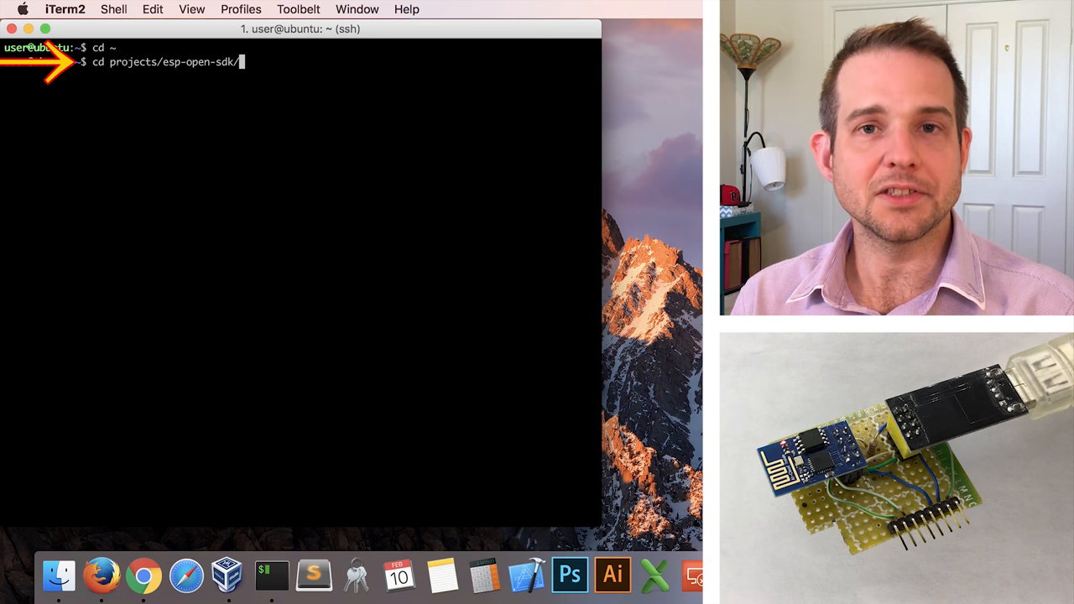
{"action": "type", "text": "nano blinky.c"}
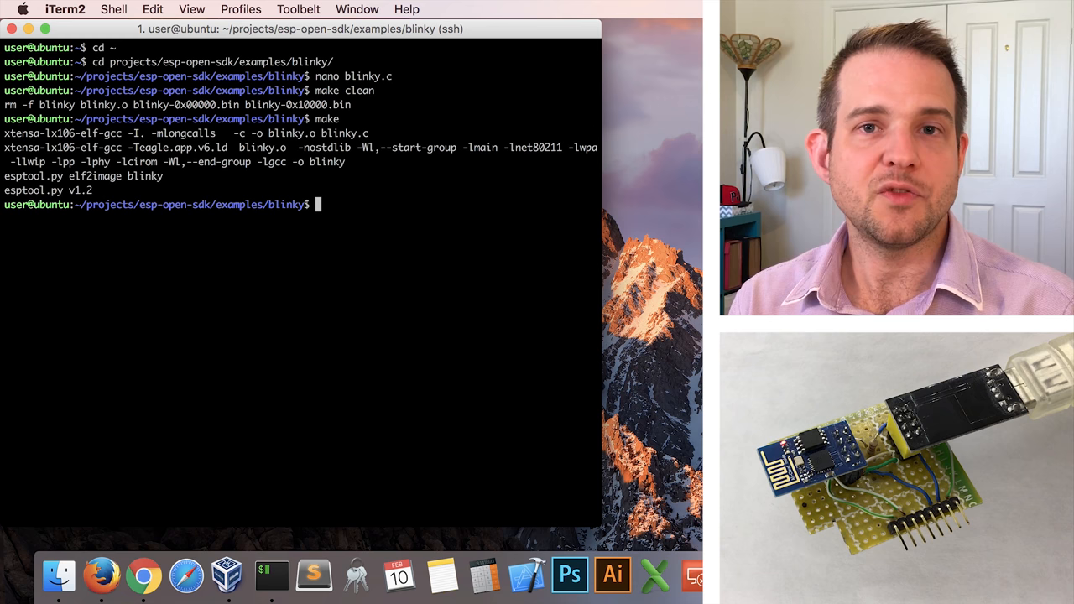
- List the rebuilt blinky binaries and start esptool.py --baud 57600 write_flash 0 blinky-0x00000.bin
{"action": "type", "text": "ls -al"}
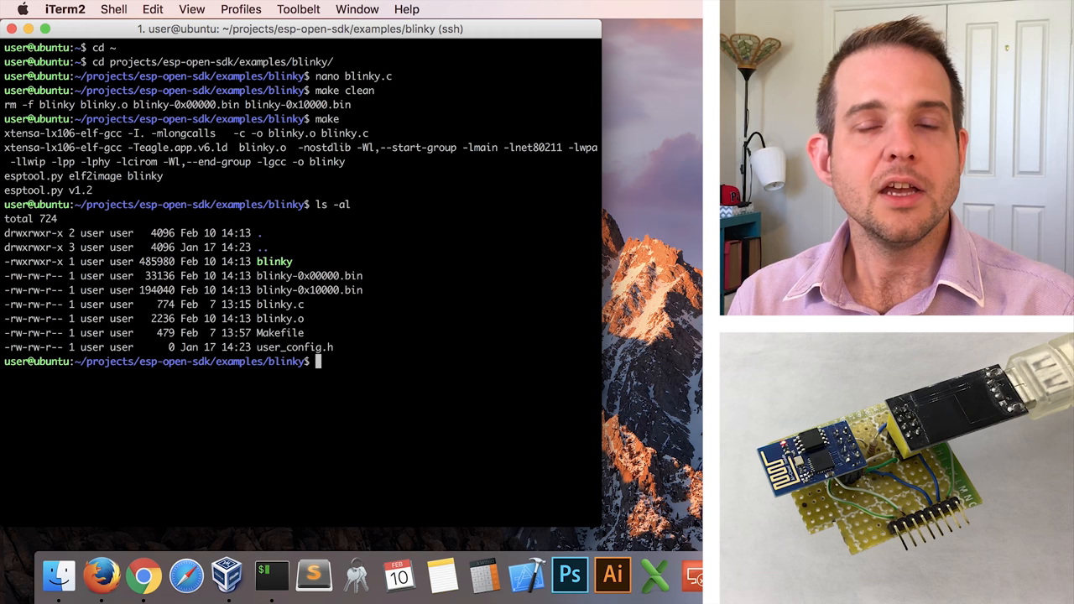
{"action": "type", "text": "esptool.py --baud 57600"}
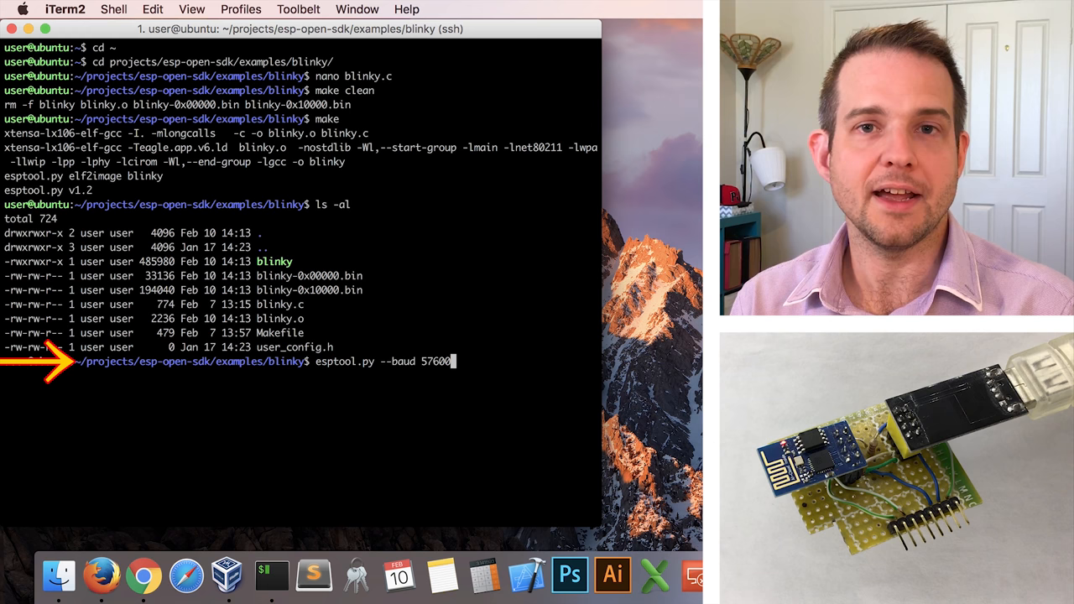
{"action": "type", "text": "write_flash 0"}
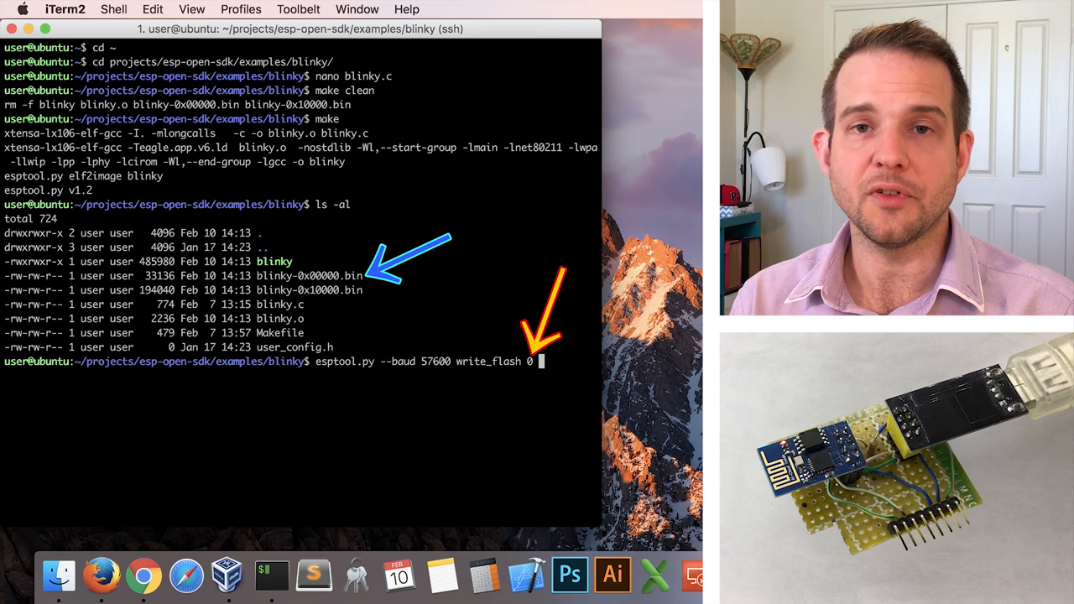